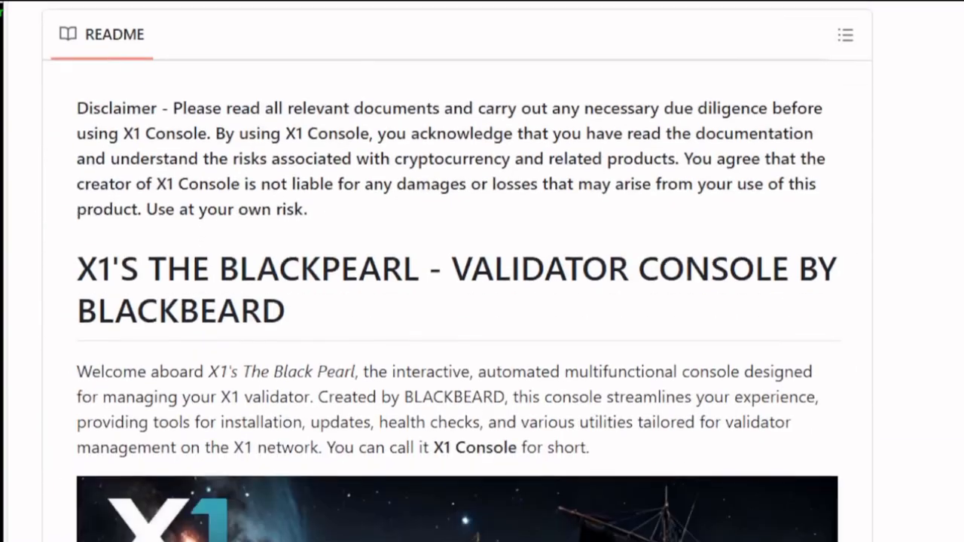
Step: Create user test005 with adduser, setting its password and accepting empty default details
{"action": "scroll", "scroll_direction": "down", "scroll_amount": 3}
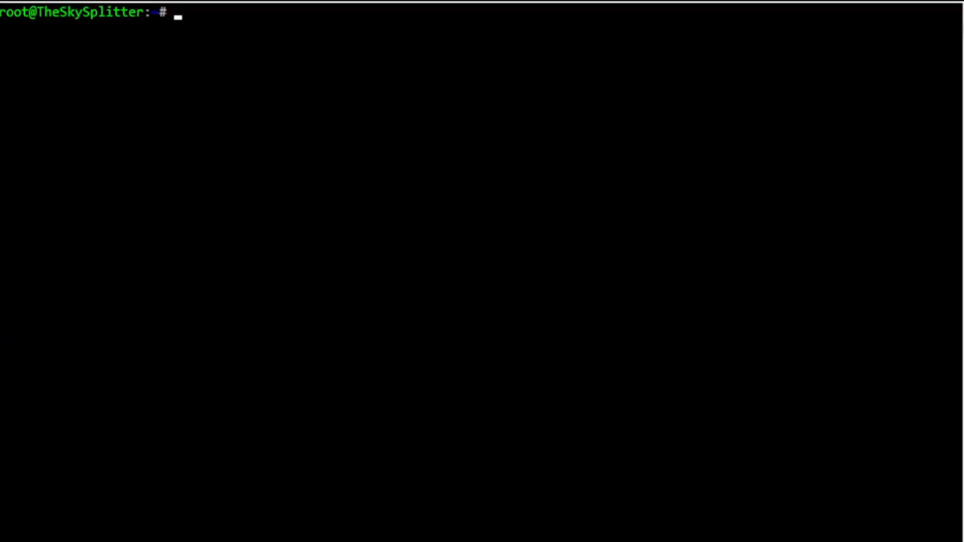
{"action": "type", "text": "adduser username"}
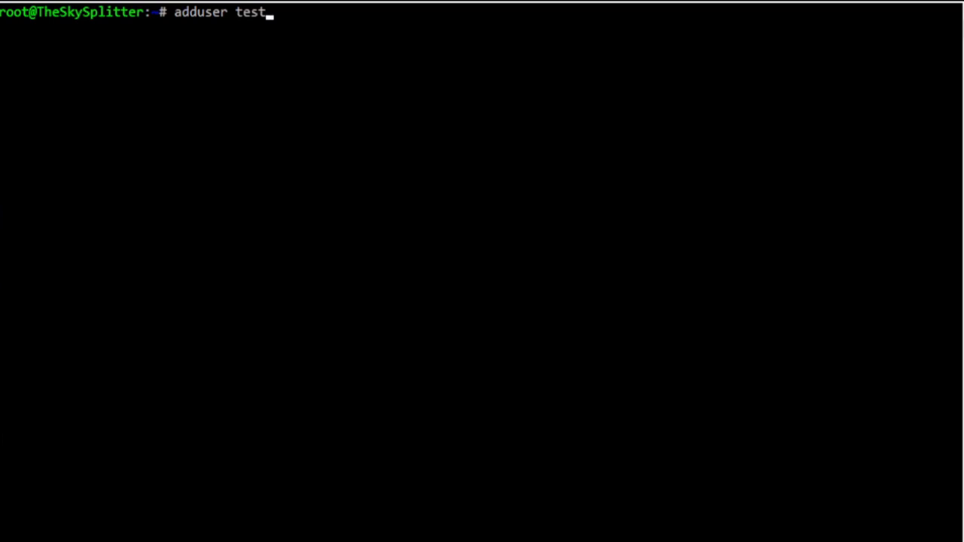
{"action": "type", "text": "005"}
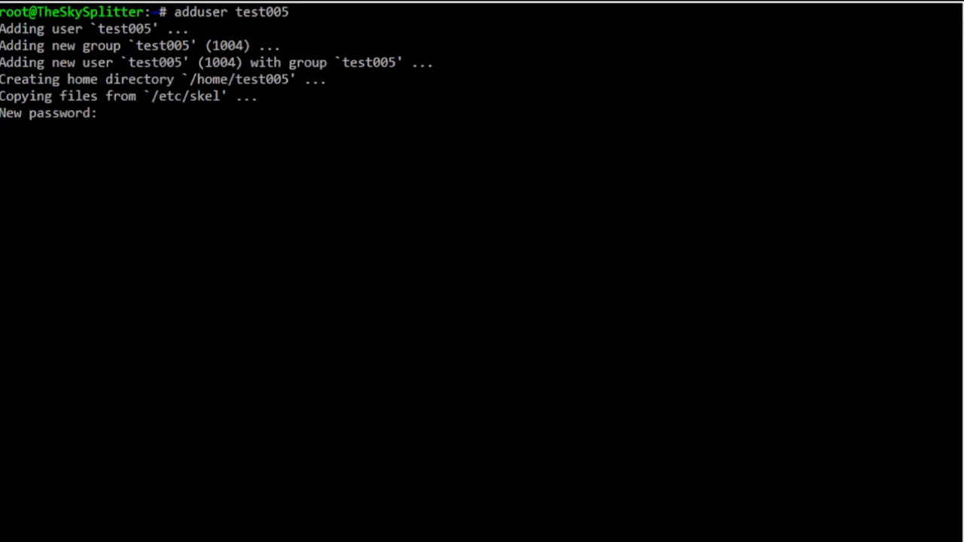
{"action": "key", "text": "Enter"}
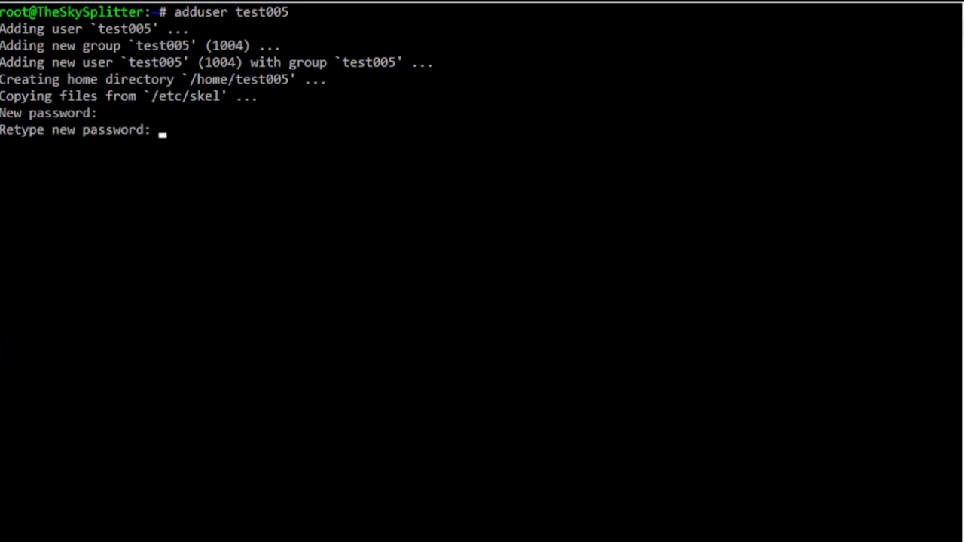
{"action": "key", "text": "Enter"}
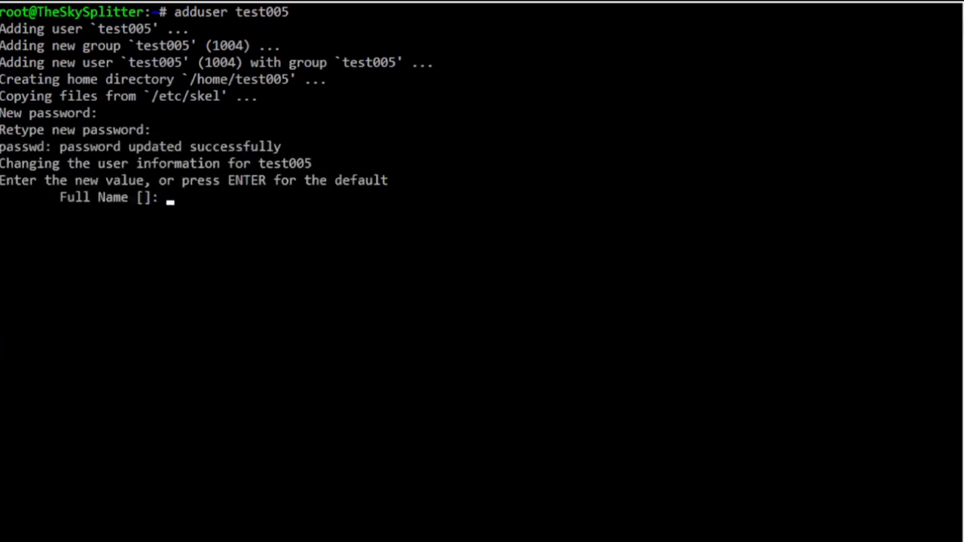
{"action": "key", "text": "Enter"}
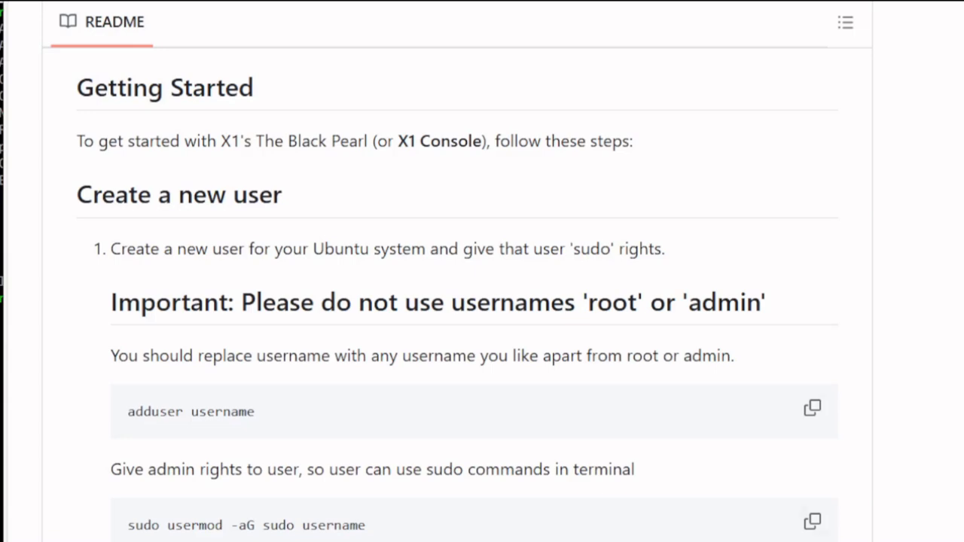
Step: Grant test005 sudo rights with usermod -aG sudo test005
{"action": "left_click", "coordinate": [812, 521]}
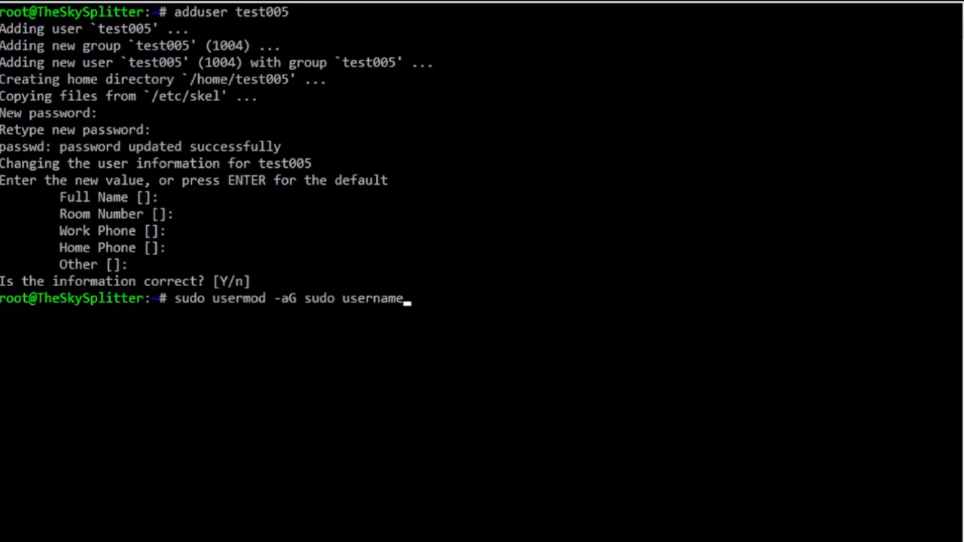
{"action": "key", "text": "Backspace"}
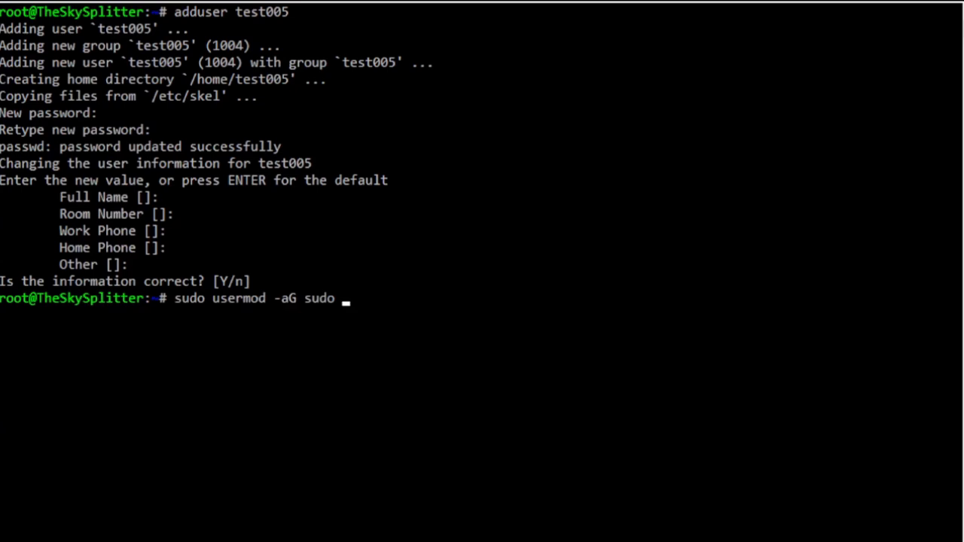
{"action": "type", "text": "test0"}
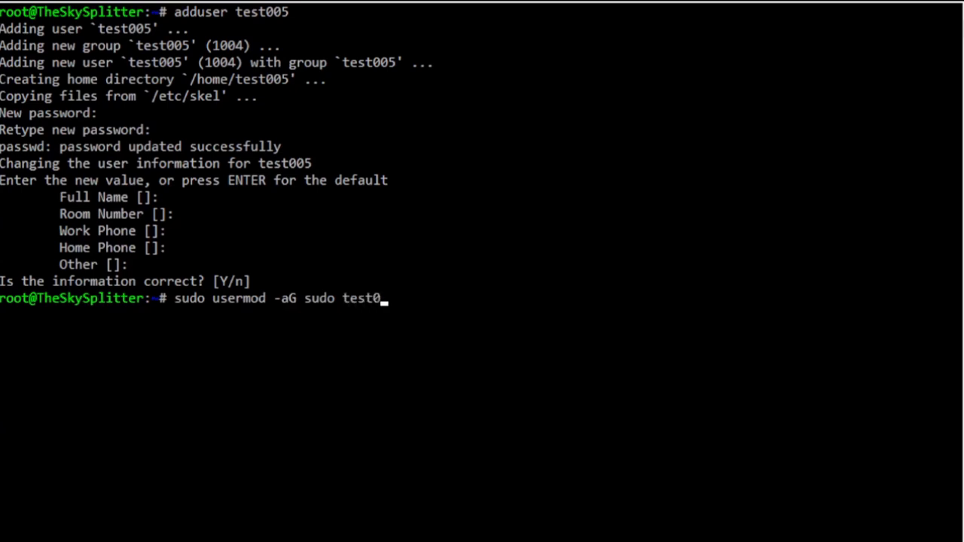
{"action": "type", "text": "05"}
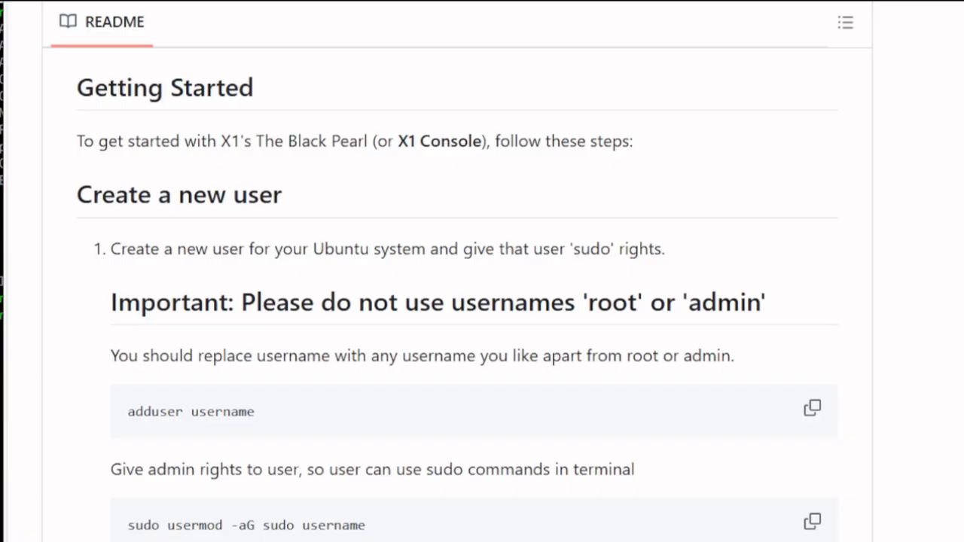
Step: Switch to the test005 user with su - test005 and begin typing git clone
{"action": "scroll", "scroll_direction": "down", "scroll_amount": 3}
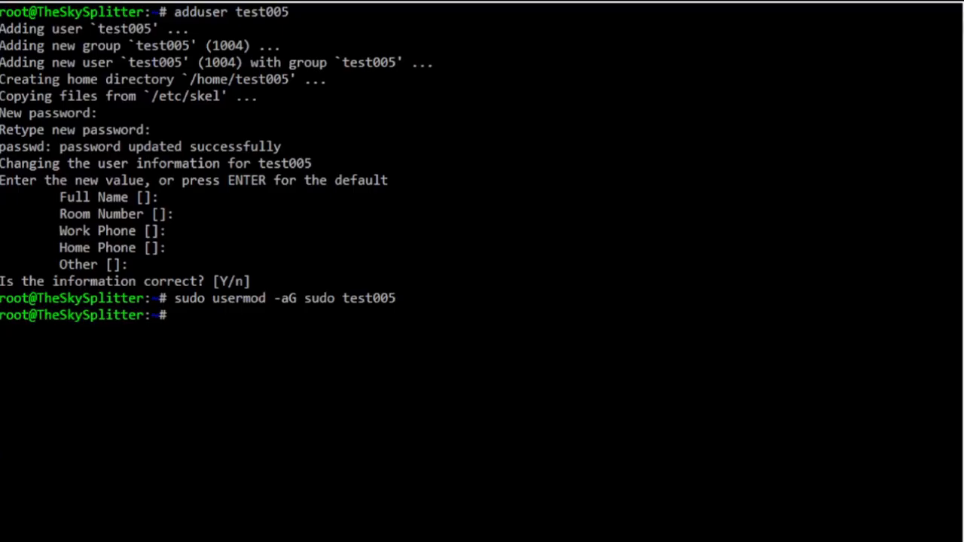
{"action": "type", "text": "su - usern"}
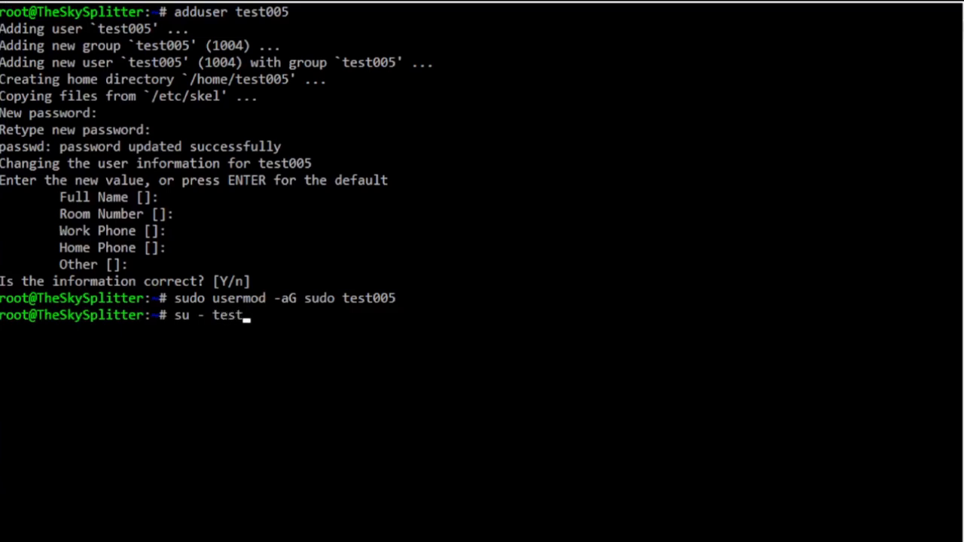
{"action": "type", "text": "005"}
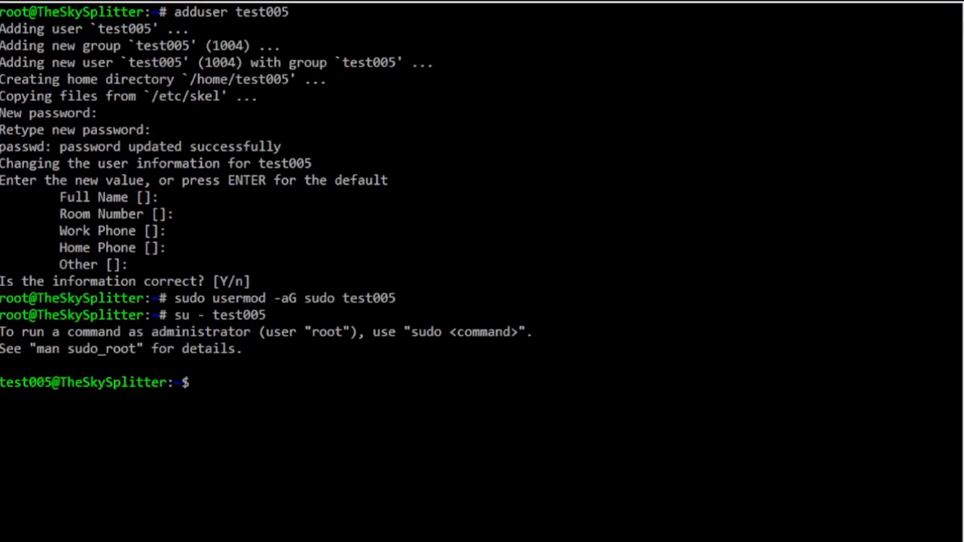
{"action": "type", "text": "git clon"}
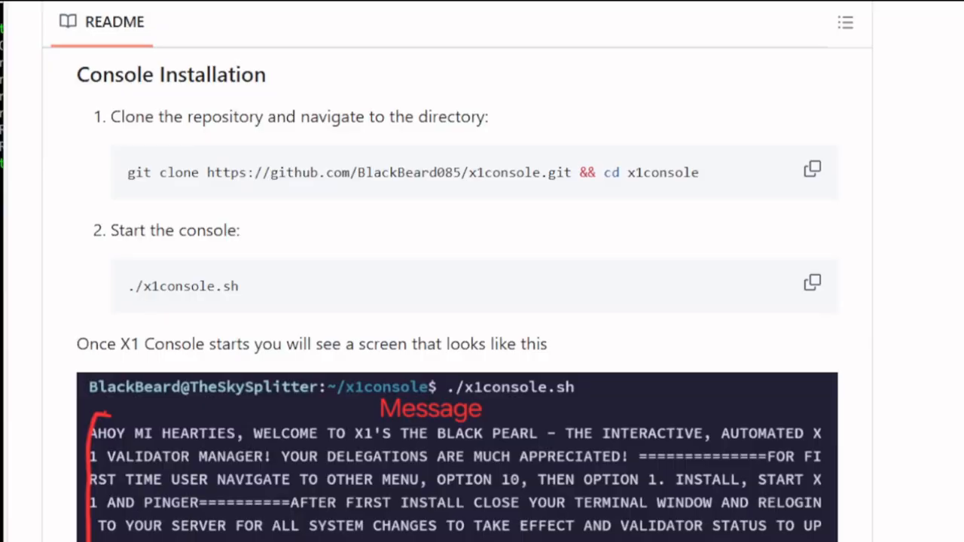
Step: Copy the x1console git clone command and scroll to the README's Installing X1 section
{"action": "left_click", "coordinate": [812, 283]}
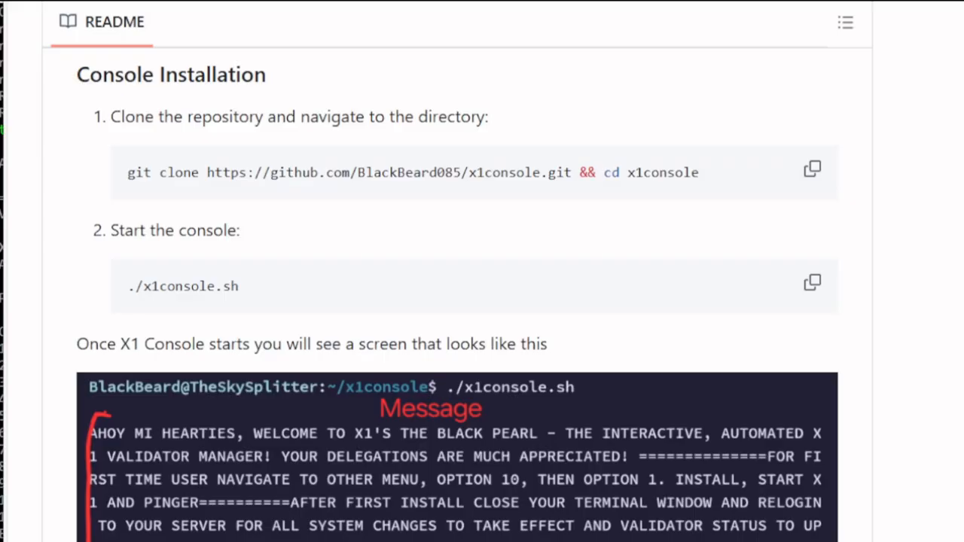
{"action": "scroll", "scroll_direction": "down", "scroll_amount": 3}
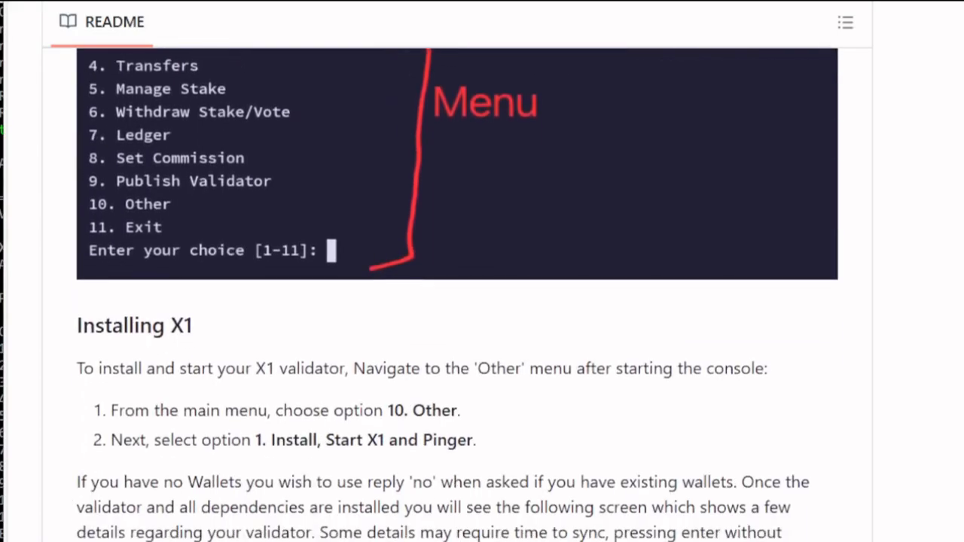
{"action": "scroll", "scroll_direction": "down", "scroll_amount": 3}
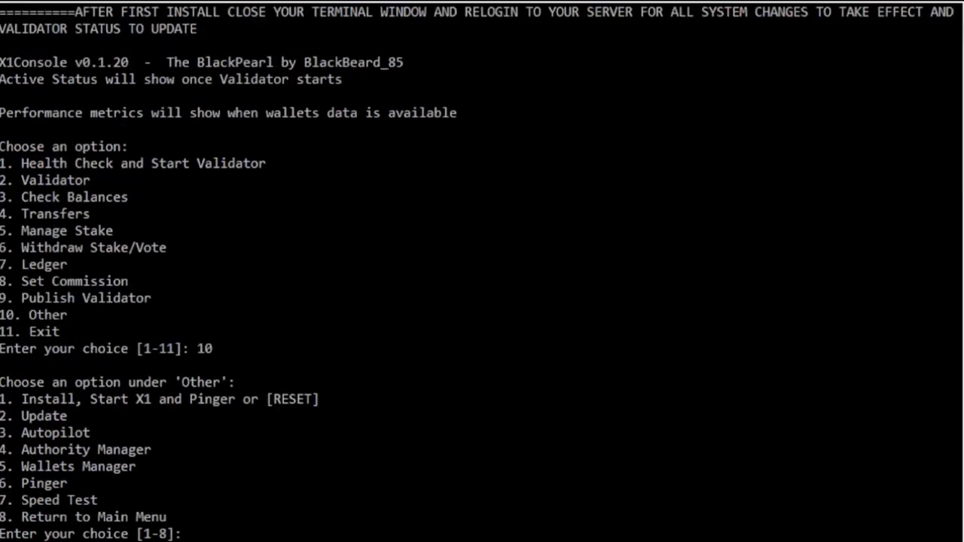
Step: Enter 1, answer no, then confirm y to open firewall ports 8000–10000 and 3334
{"action": "type", "text": "1"}
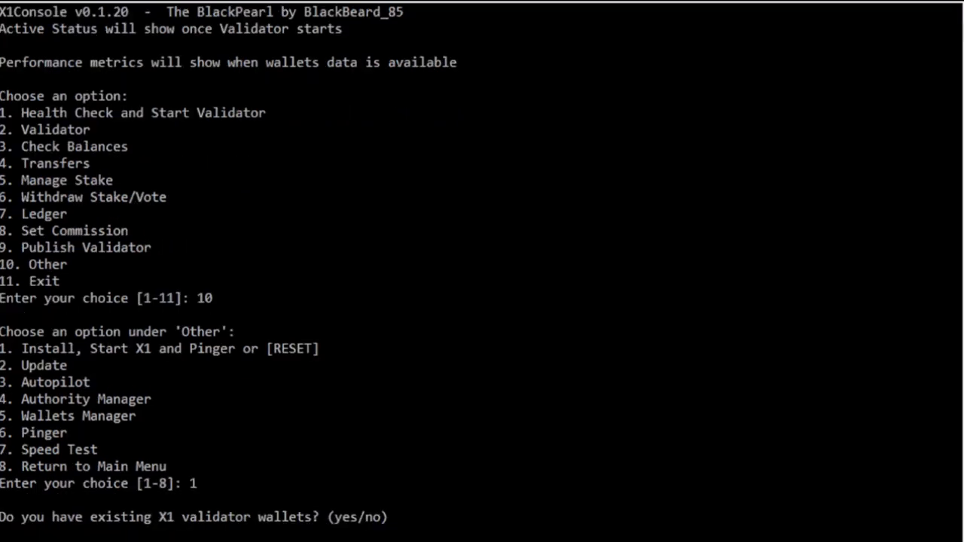
{"action": "type", "text": "n"}
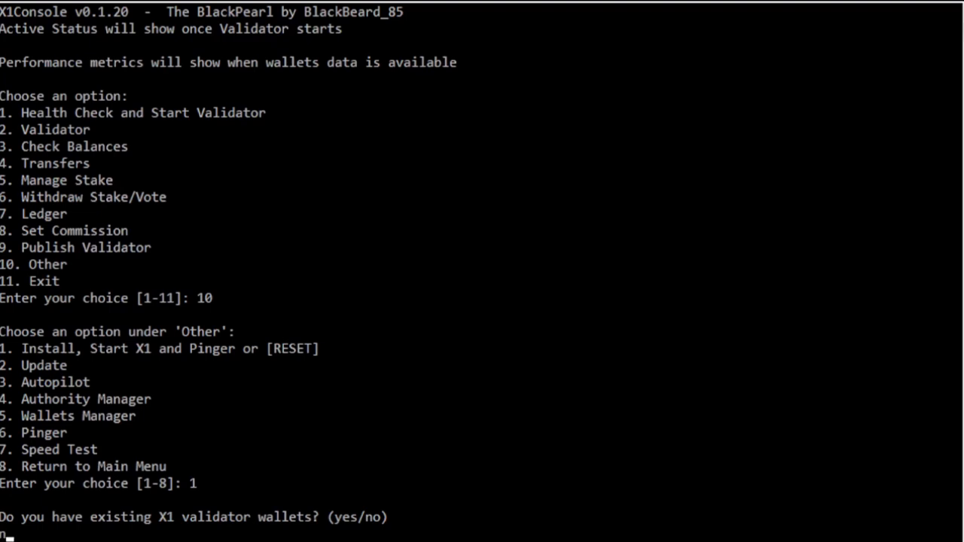
{"action": "type", "text": "o"}
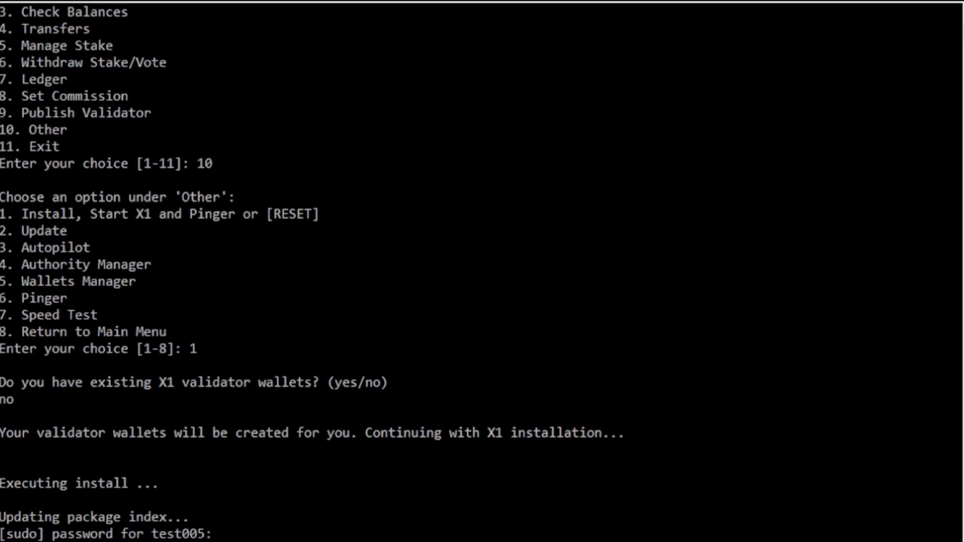
{"action": "scroll", "scroll_direction": "down", "scroll_amount": 3}
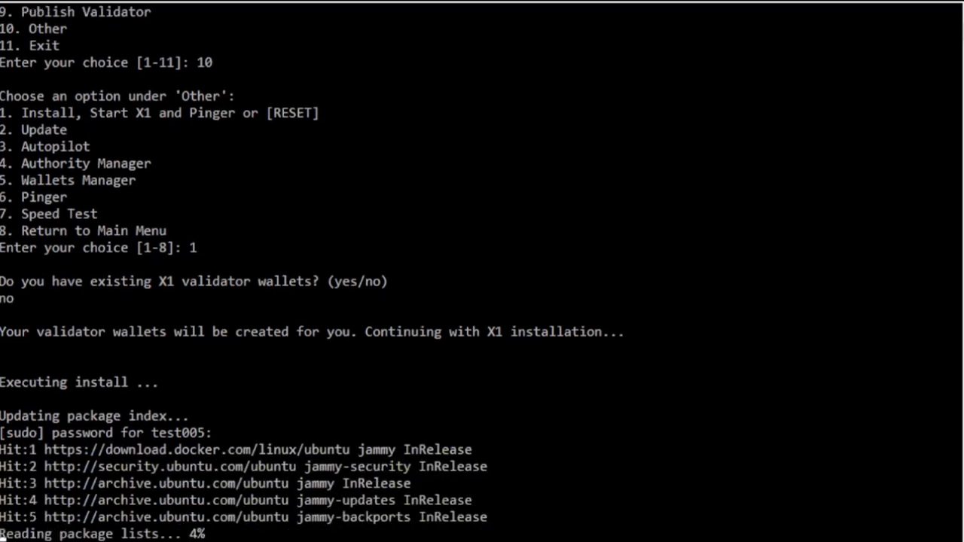
{"action": "scroll", "scroll_direction": "down", "scroll_amount": 3}
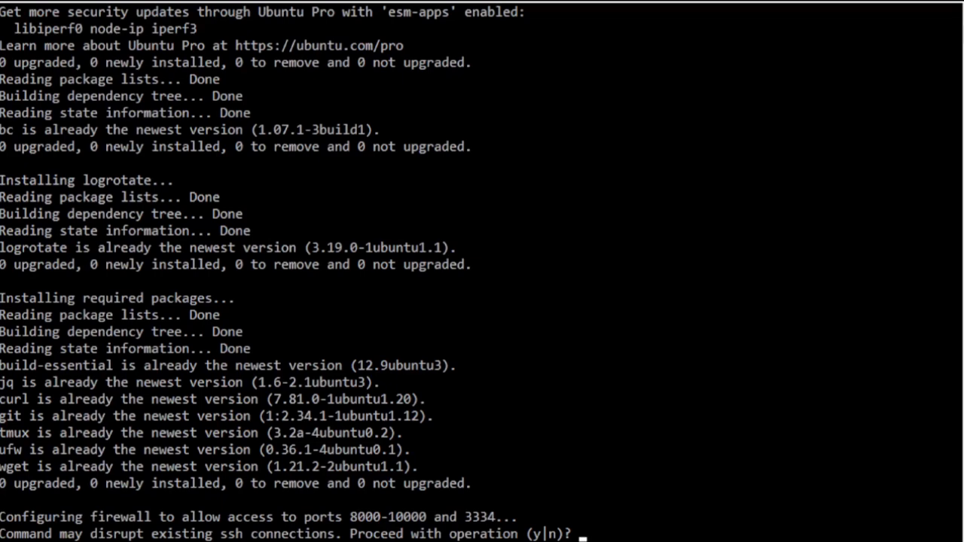
{"action": "type", "text": "y"}
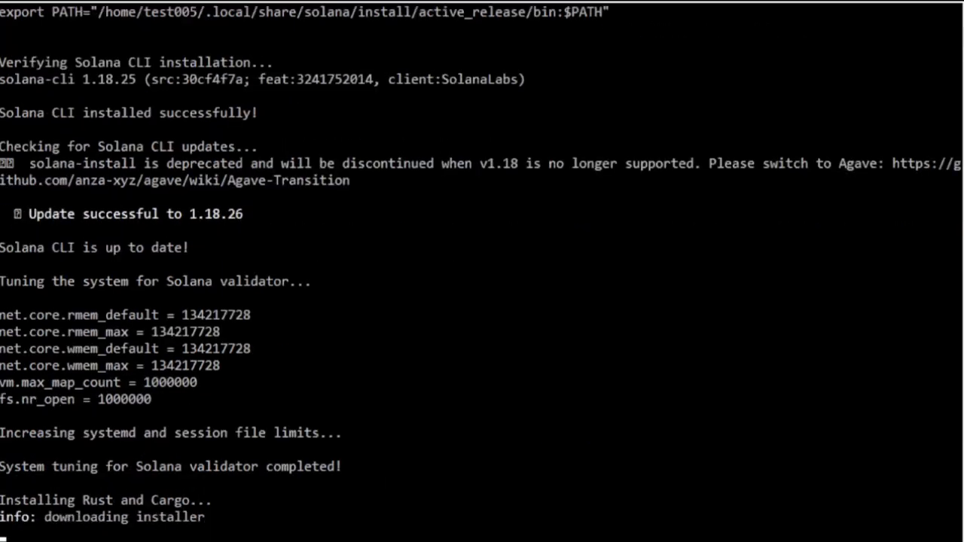
Step: Choose rustup option 1 for a standard Rust install and follow the tachyon clone progress
{"action": "scroll", "scroll_direction": "down", "scroll_amount": 3}
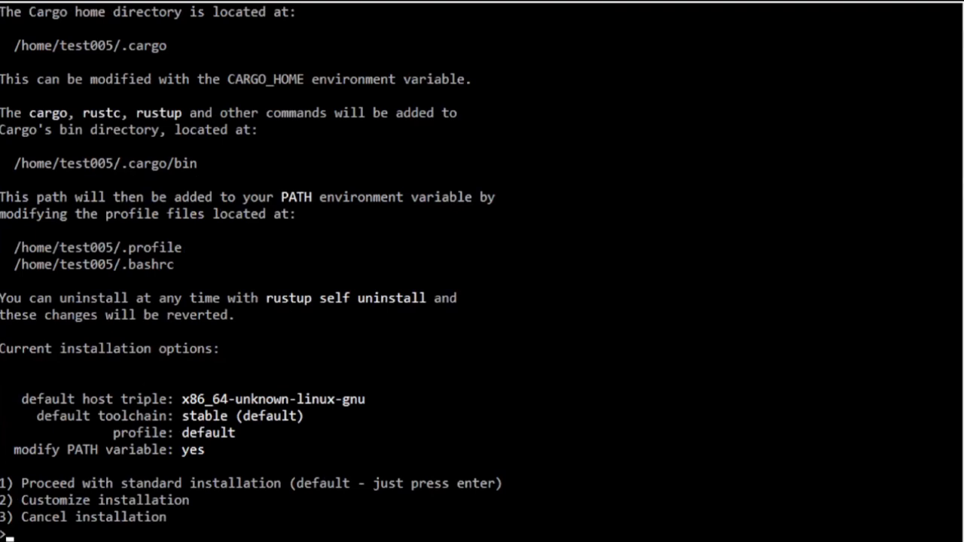
{"action": "key", "text": "enter"}
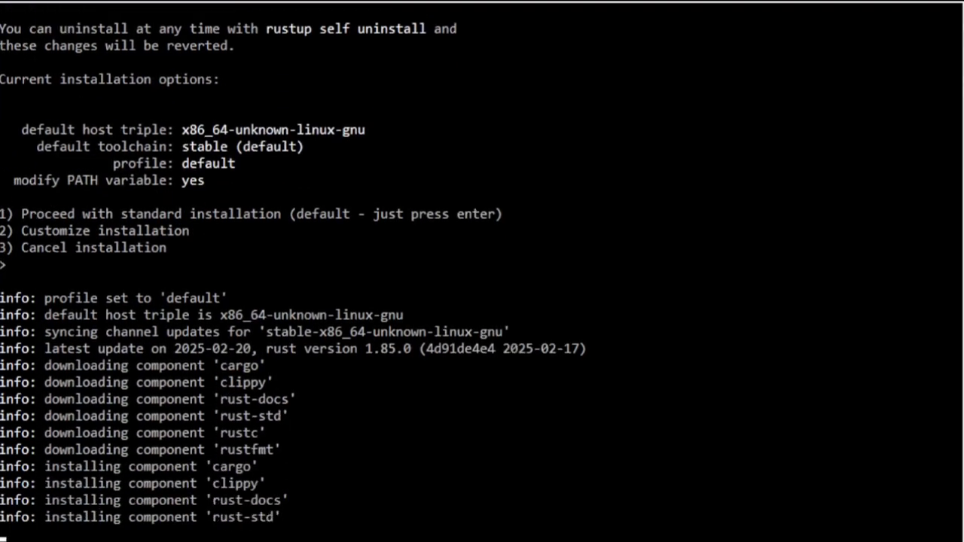
{"action": "scroll", "scroll_direction": "down", "scroll_amount": 3}
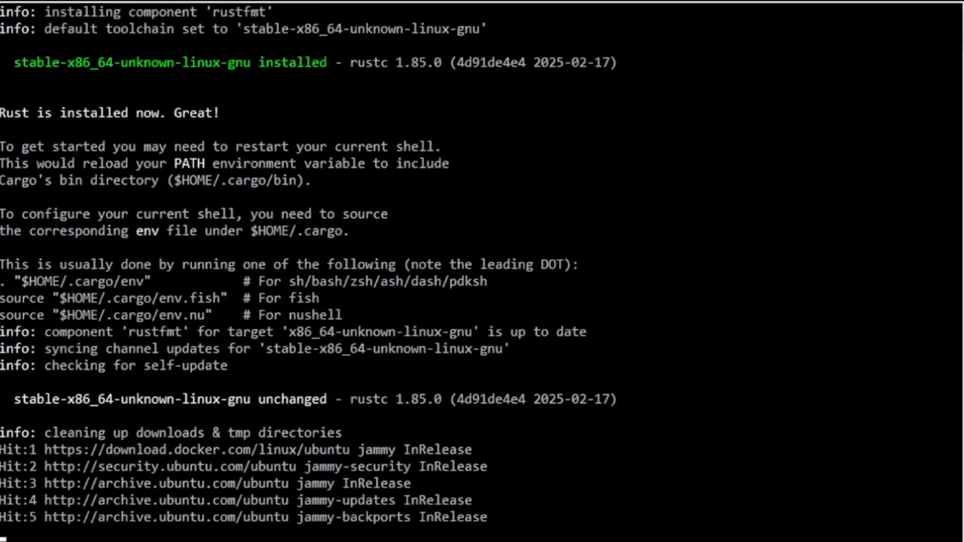
{"action": "scroll", "scroll_direction": "down", "scroll_amount": 3}
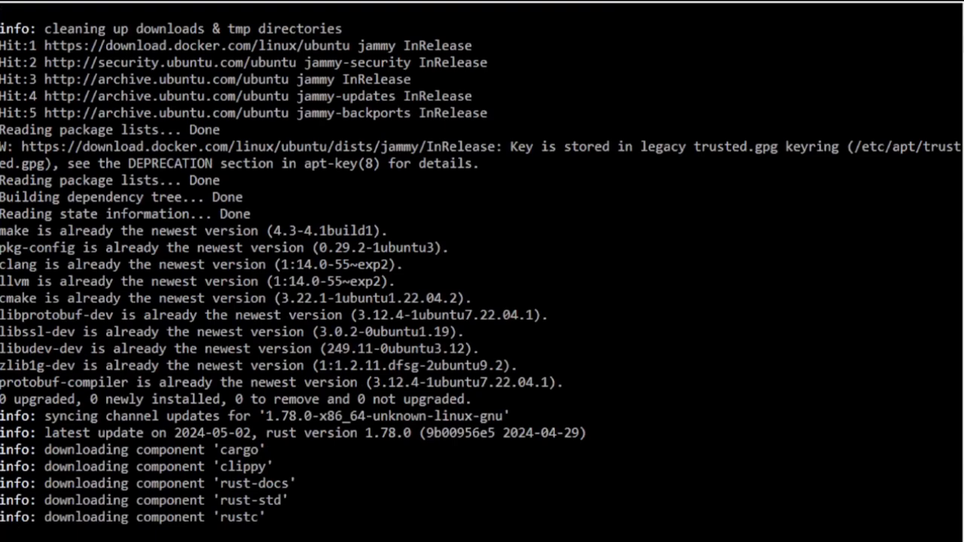
{"action": "scroll", "scroll_direction": "down", "scroll_amount": 3}
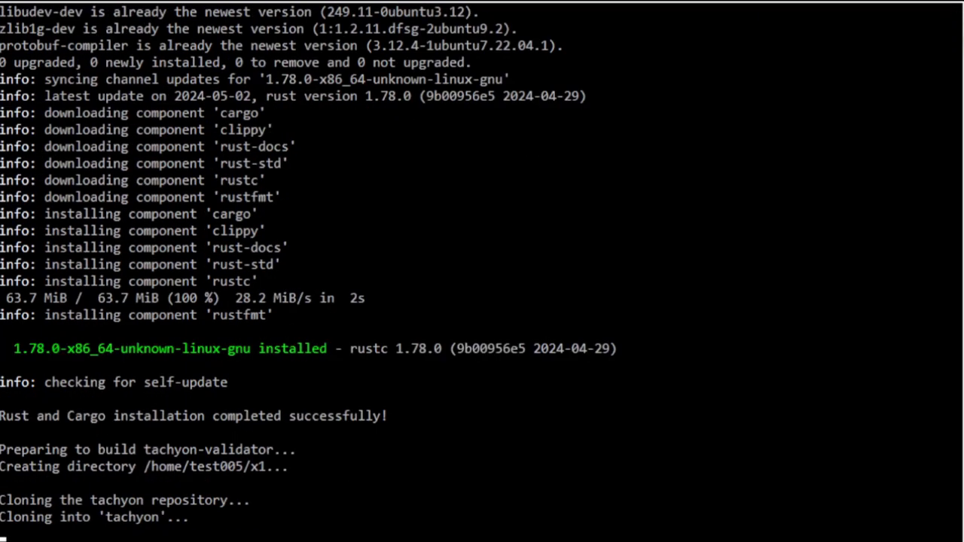
{"action": "scroll", "scroll_direction": "down", "scroll_amount": 3}
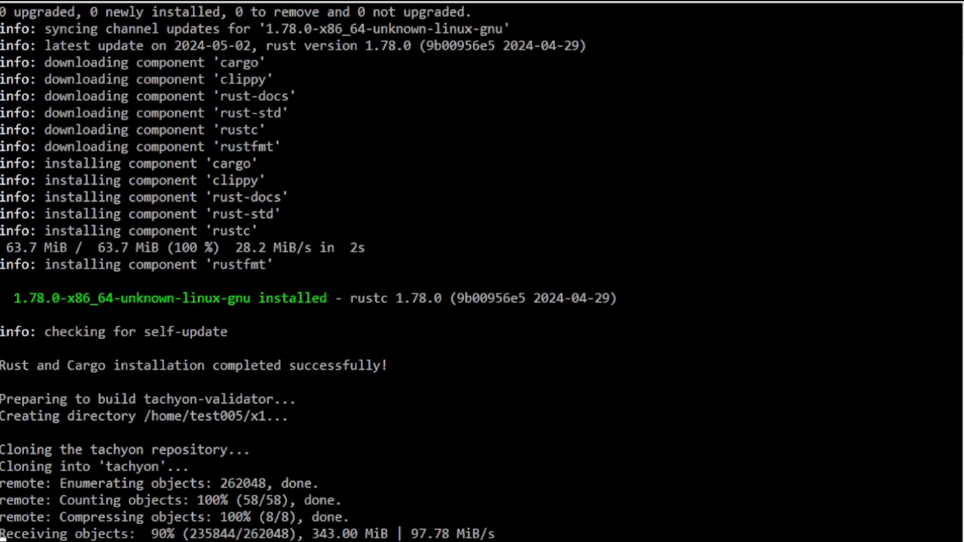
{"action": "scroll", "scroll_direction": "down", "scroll_amount": 3}
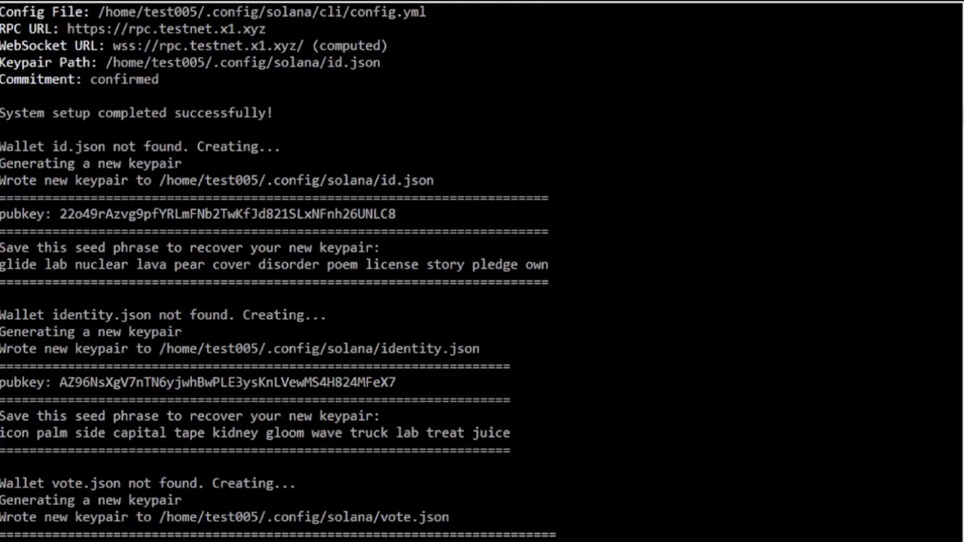
Step: Select the id.json wallet's public key to copy it, then read the funding instructions
{"action": "left_click_drag", "start_coordinate": [0, 146], "coordinate": [98, 214]}
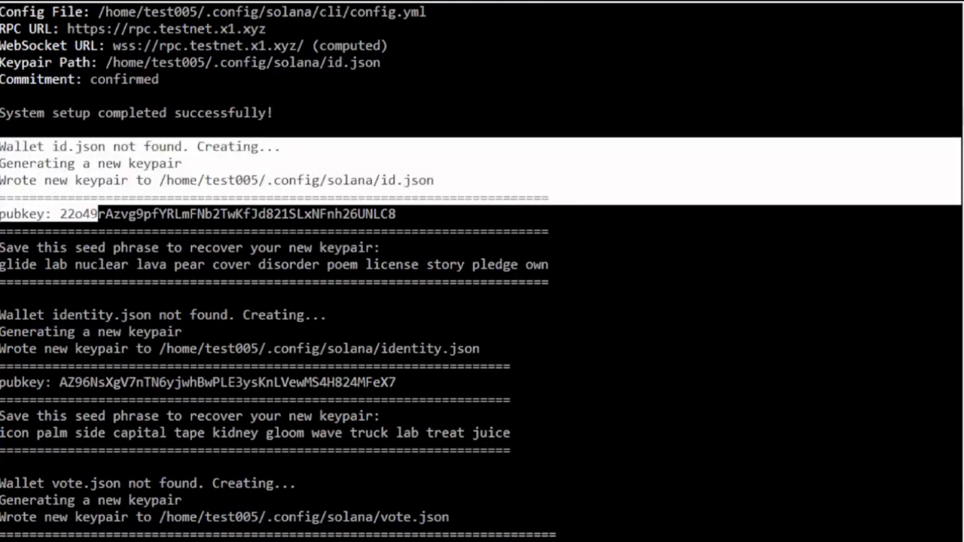
{"action": "scroll", "scroll_direction": "down", "scroll_amount": 3}
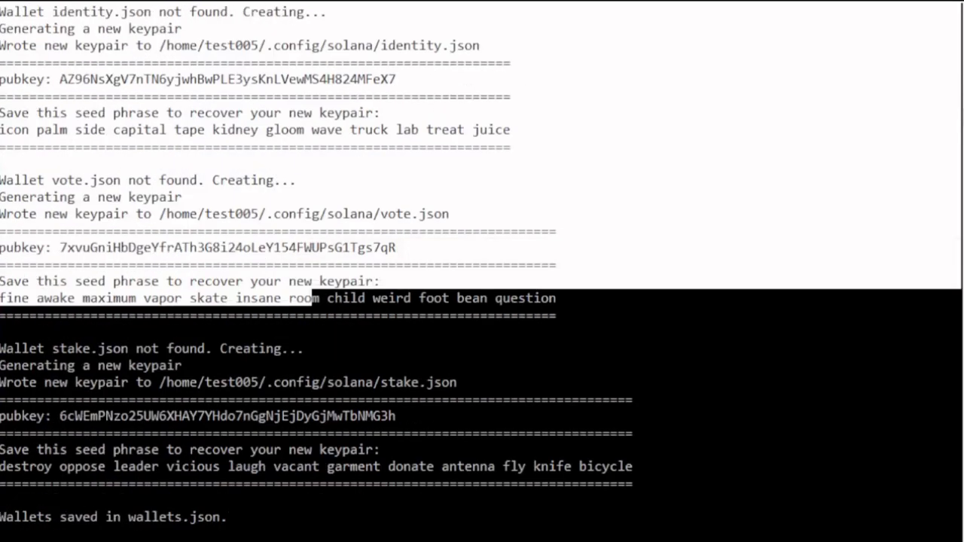
{"action": "scroll", "scroll_direction": "down", "scroll_amount": 3}
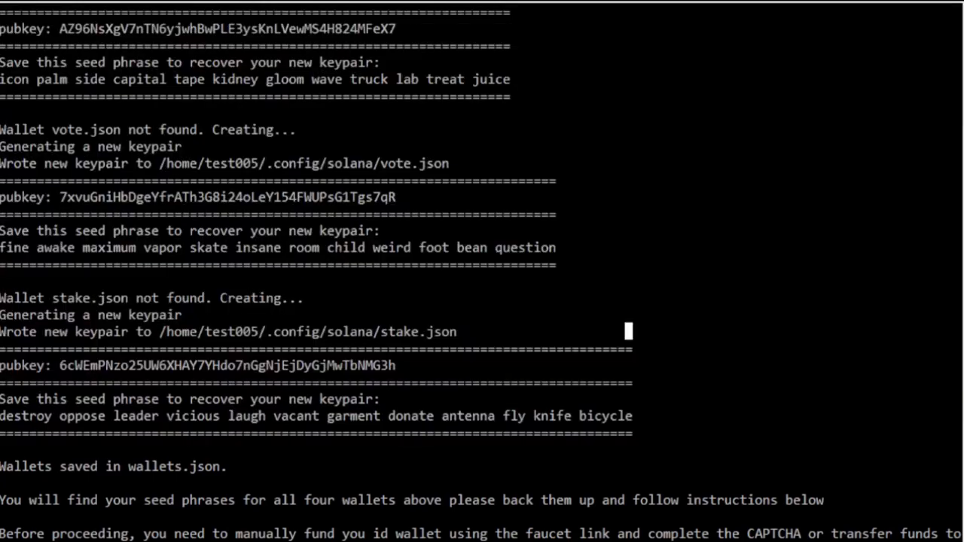
{"action": "scroll", "scroll_direction": "down", "scroll_amount": 3}
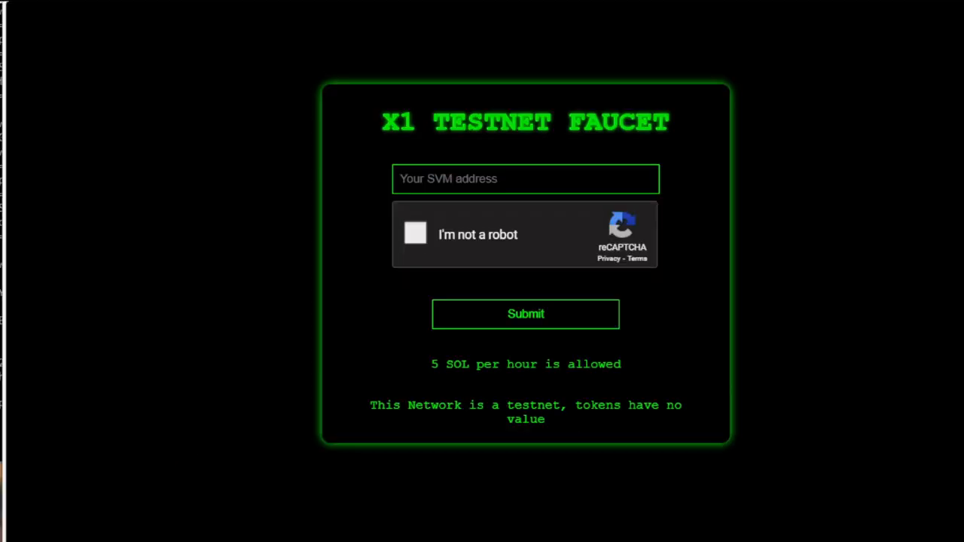
Step: Pass the reCAPTCHA check by solving the motorcycle and bus image challenges
{"action": "left_click", "coordinate": [415, 233]}
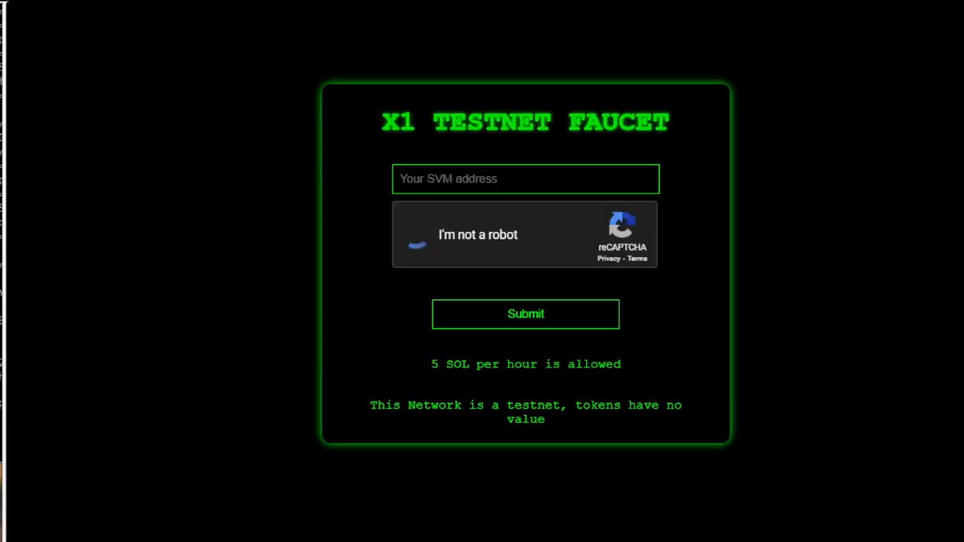
{"action": "left_click", "coordinate": [417, 234]}
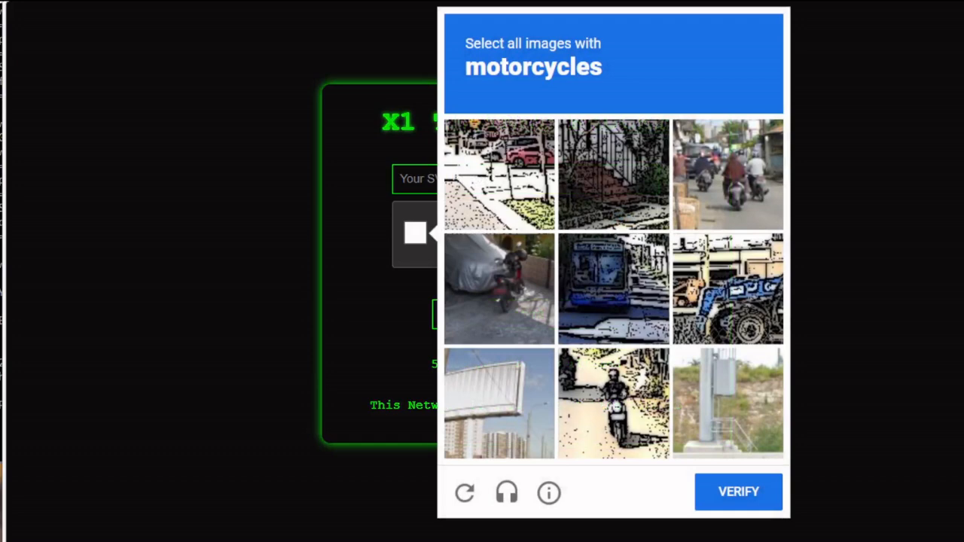
{"action": "left_click", "coordinate": [727, 174]}
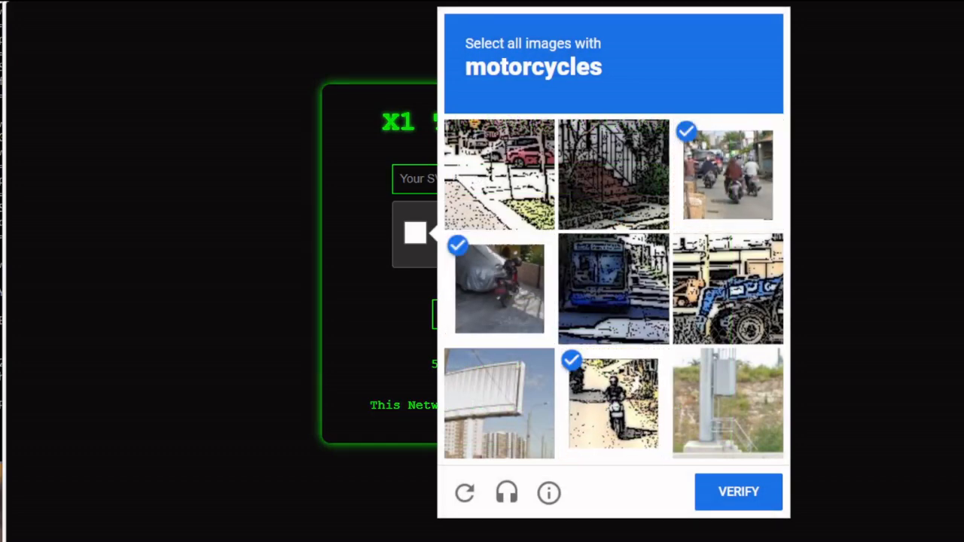
{"action": "left_click", "coordinate": [738, 491]}
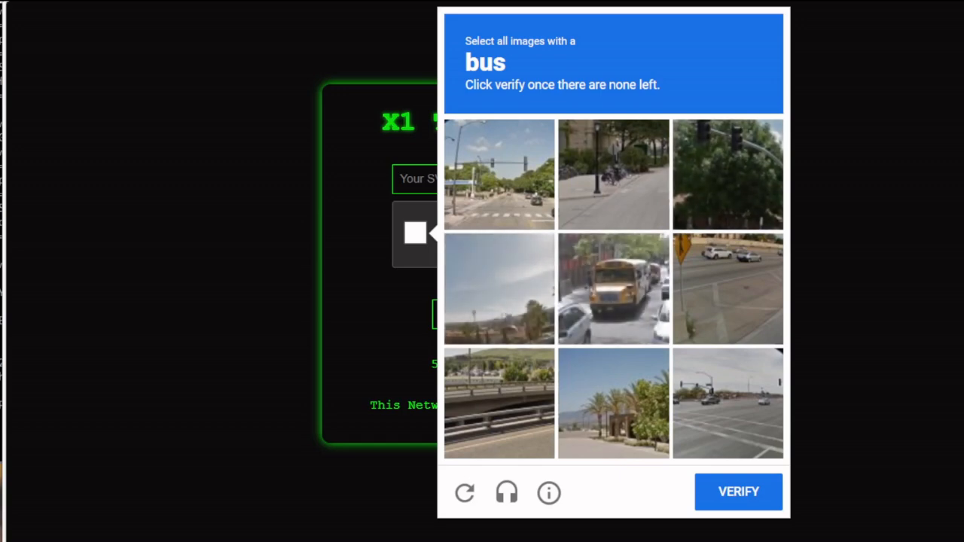
{"action": "left_click", "coordinate": [612, 289]}
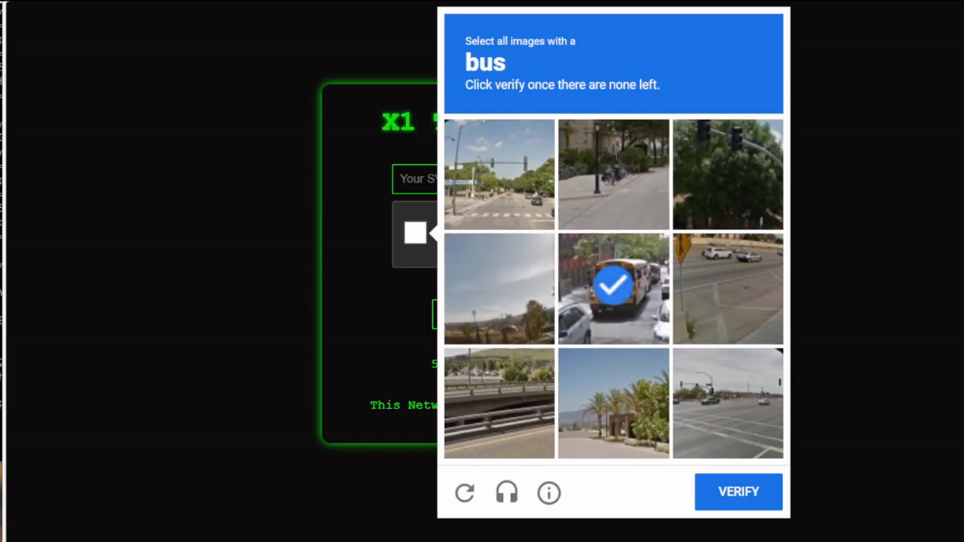
{"action": "left_click", "coordinate": [612, 289]}
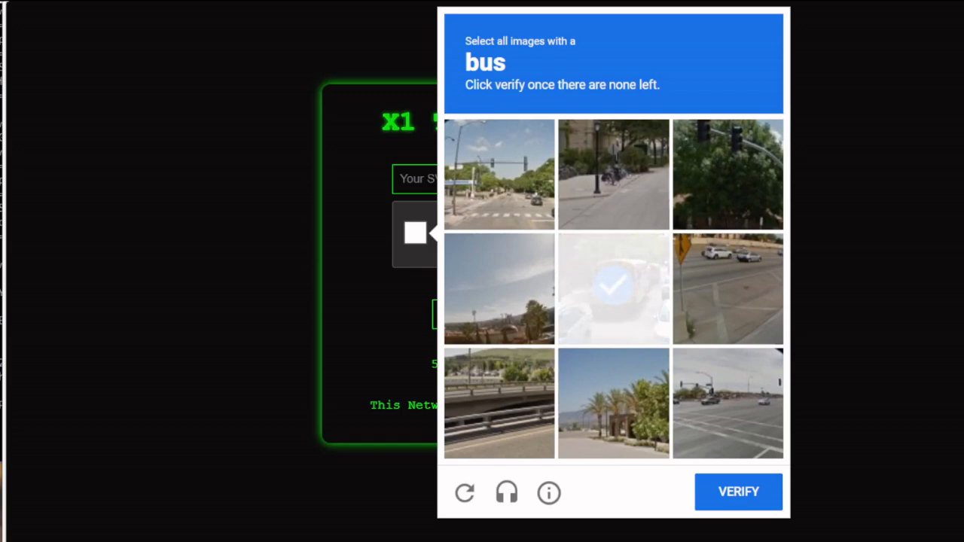
{"action": "left_click", "coordinate": [613, 289]}
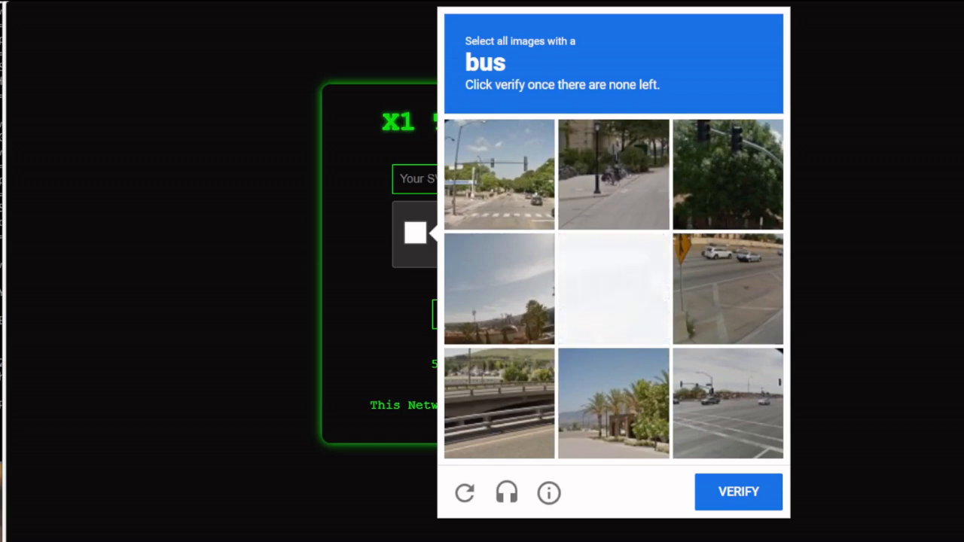
{"action": "left_click", "coordinate": [613, 289]}
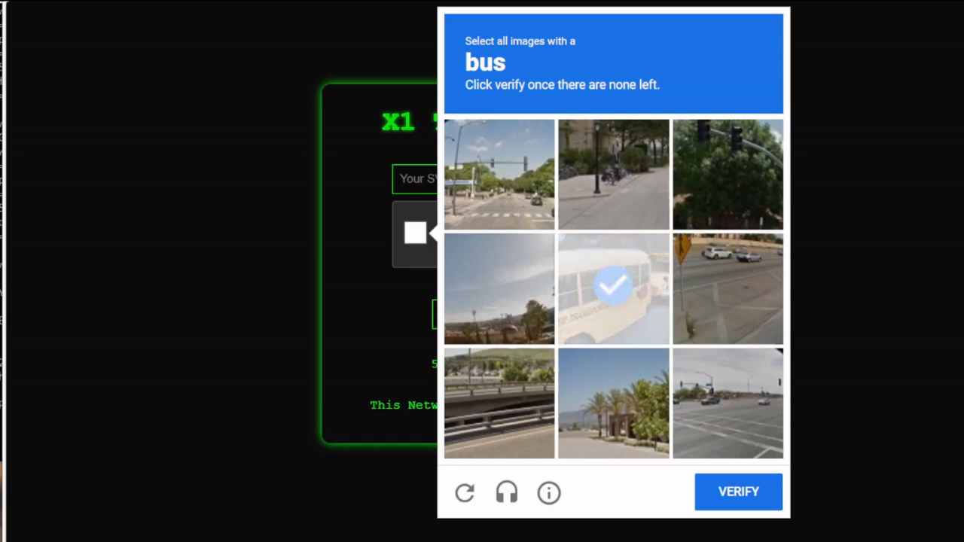
{"action": "left_click", "coordinate": [613, 288]}
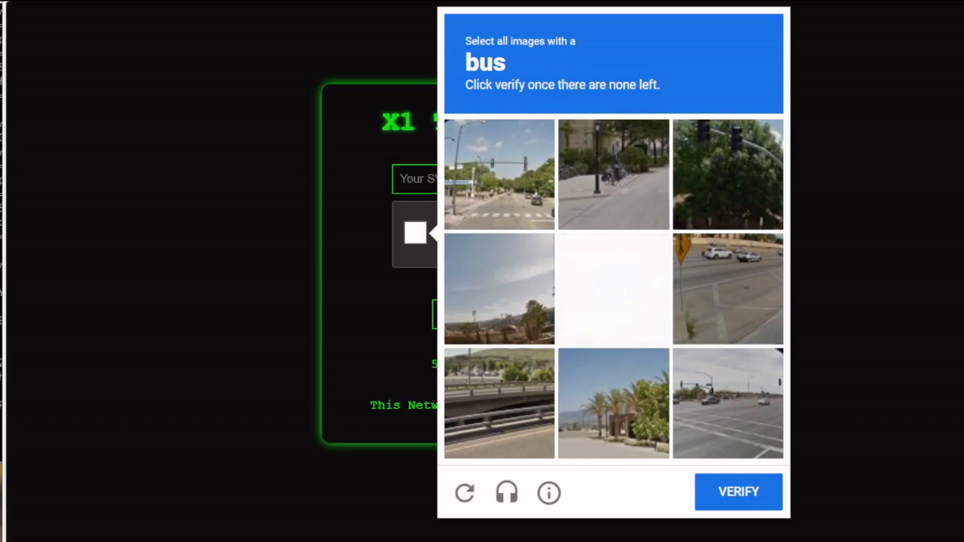
{"action": "left_click", "coordinate": [613, 289]}
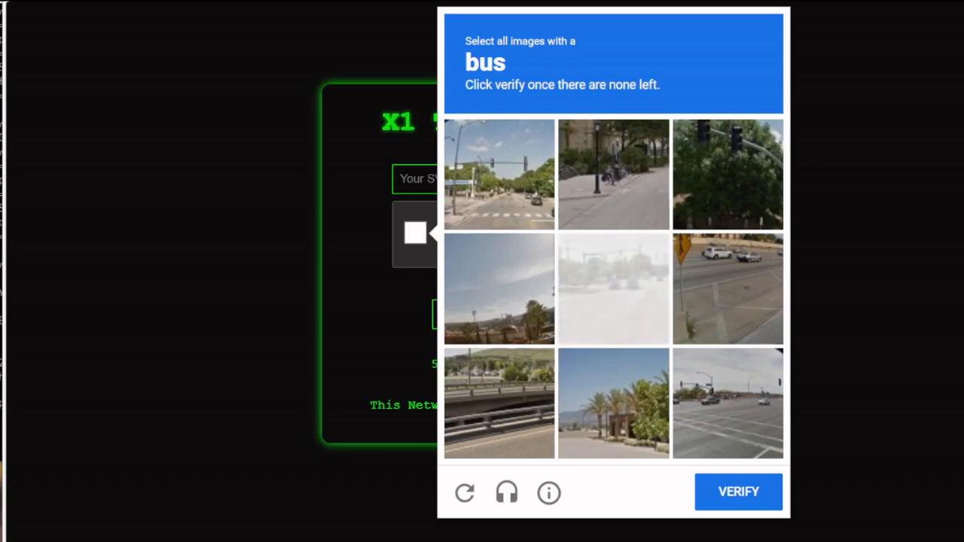
{"action": "left_click", "coordinate": [613, 288]}
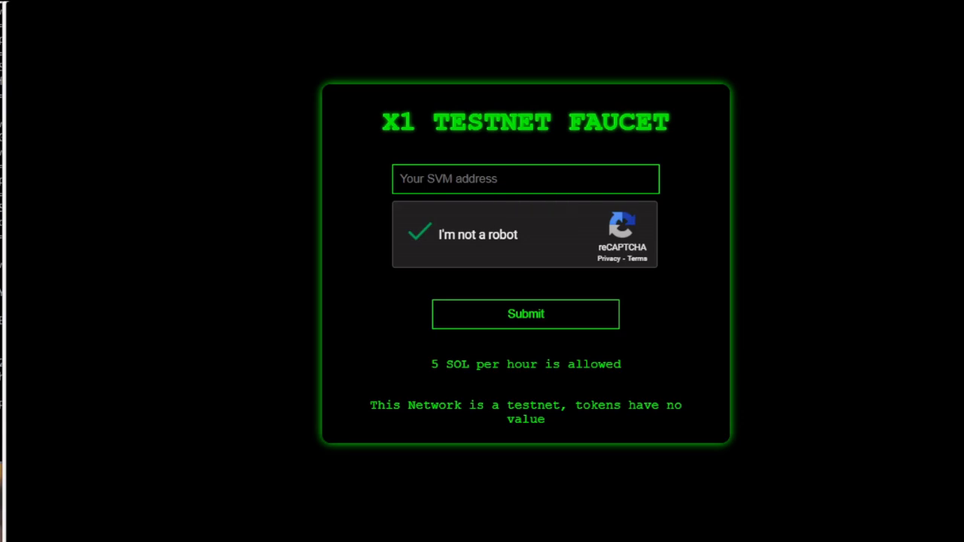
Step: Paste the ID wallet address into the SVM address field and submit the request
{"action": "right_click", "coordinate": [526, 178]}
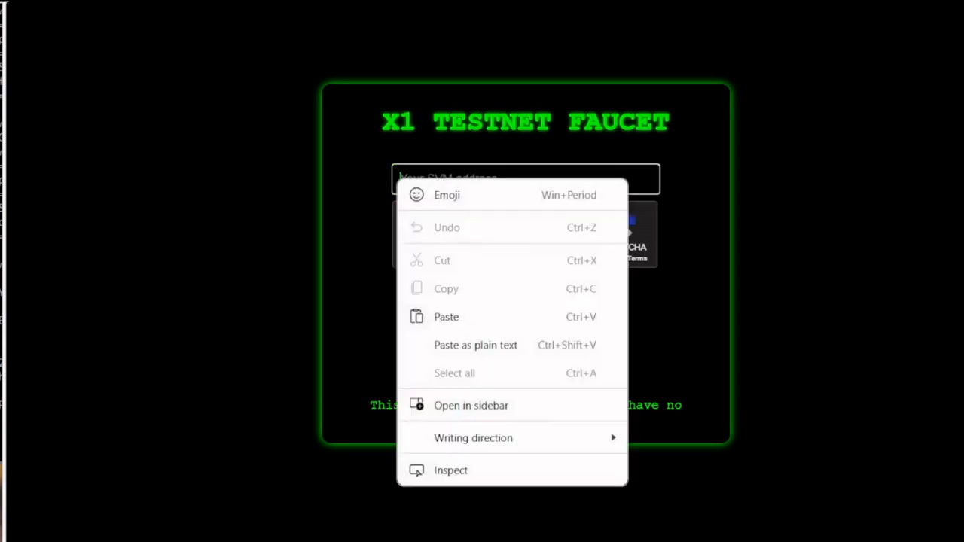
{"action": "left_click", "coordinate": [446, 316]}
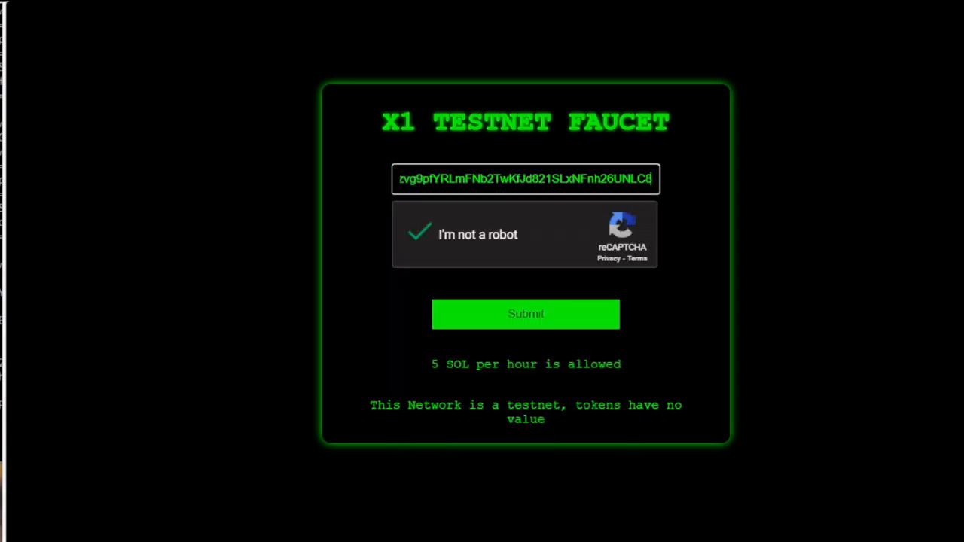
{"action": "left_click", "coordinate": [525, 314]}
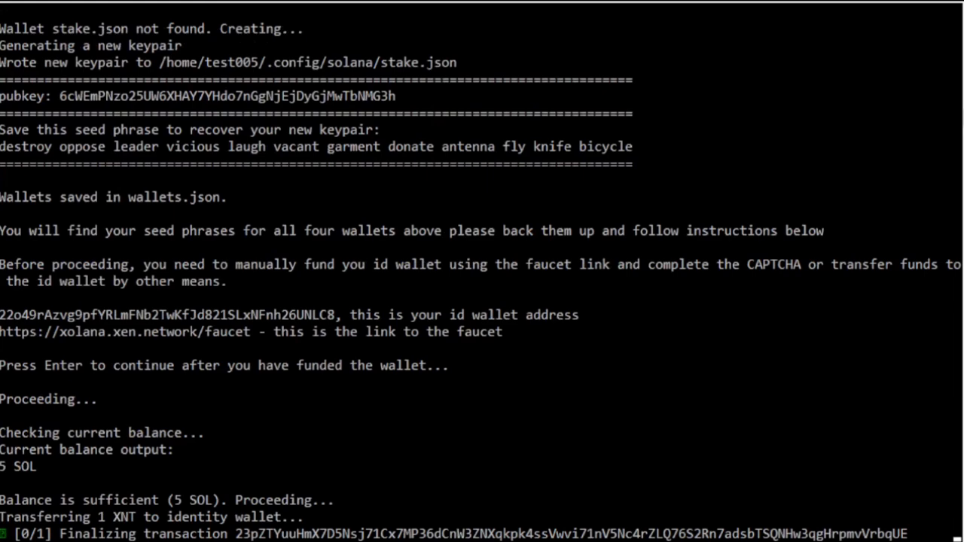
Step: Follow the installer confirming the 5 SOL balance and creating stake and vote accounts
{"action": "scroll", "scroll_direction": "down", "scroll_amount": 3}
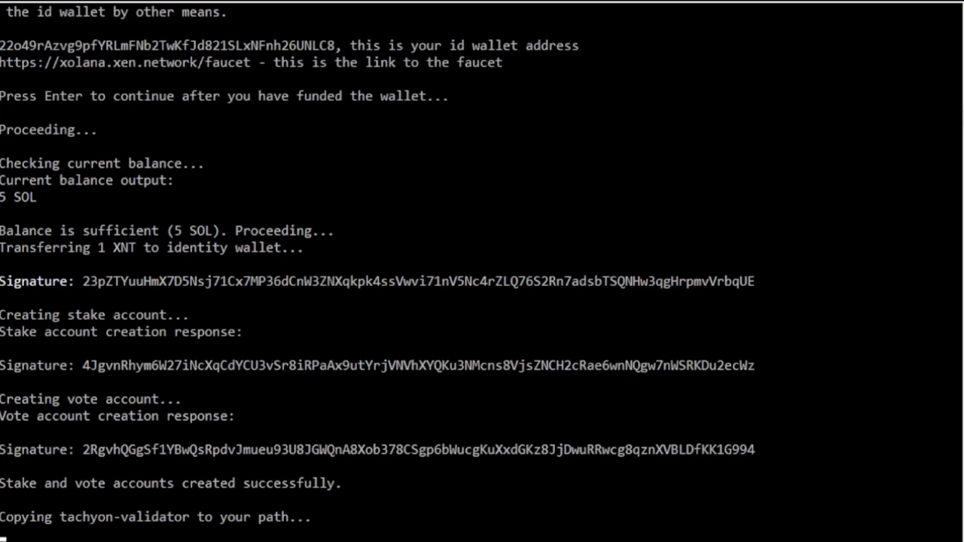
{"action": "scroll", "scroll_direction": "down", "scroll_amount": 3}
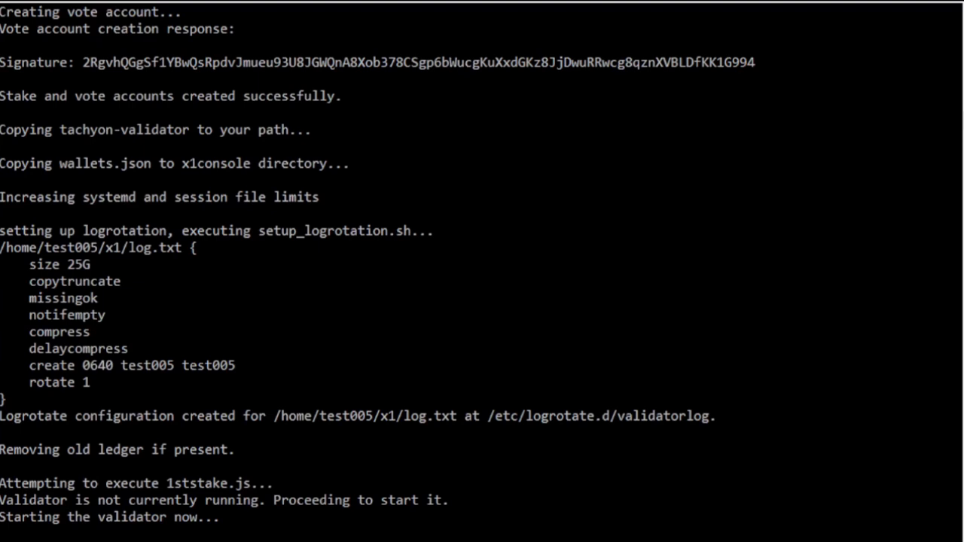
Step: Follow the validator starting on port 8899 and the first stake becoming active
{"action": "scroll", "scroll_direction": "down", "scroll_amount": 3}
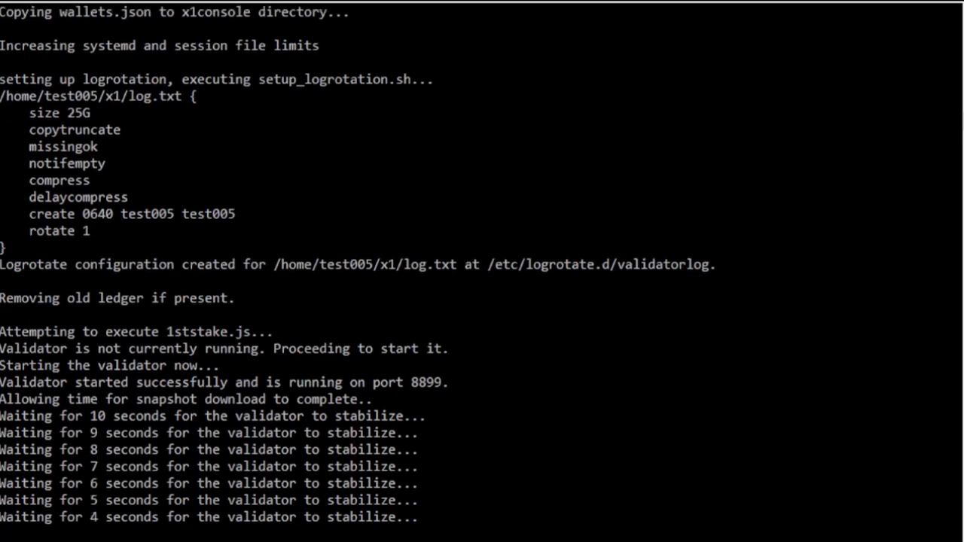
{"action": "scroll", "scroll_direction": "down", "scroll_amount": 3}
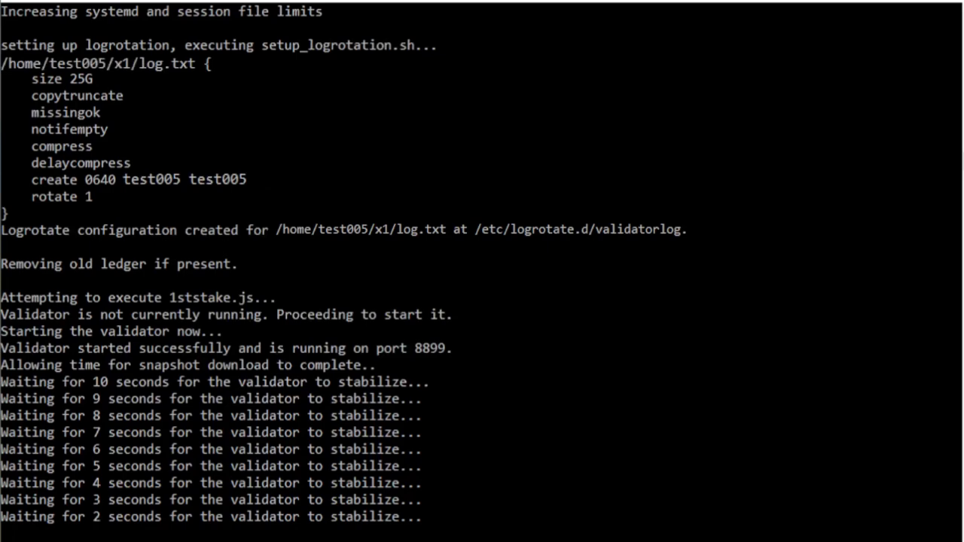
{"action": "scroll", "scroll_direction": "down", "scroll_amount": 3}
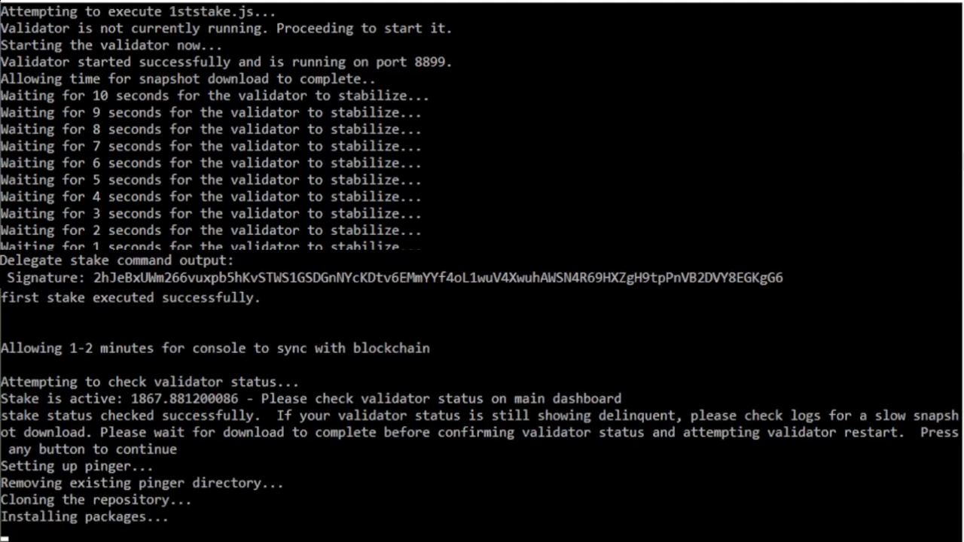
Step: Continue past the stake message, return to the main menu with 8, then exit with 11
{"action": "key", "text": "enter"}
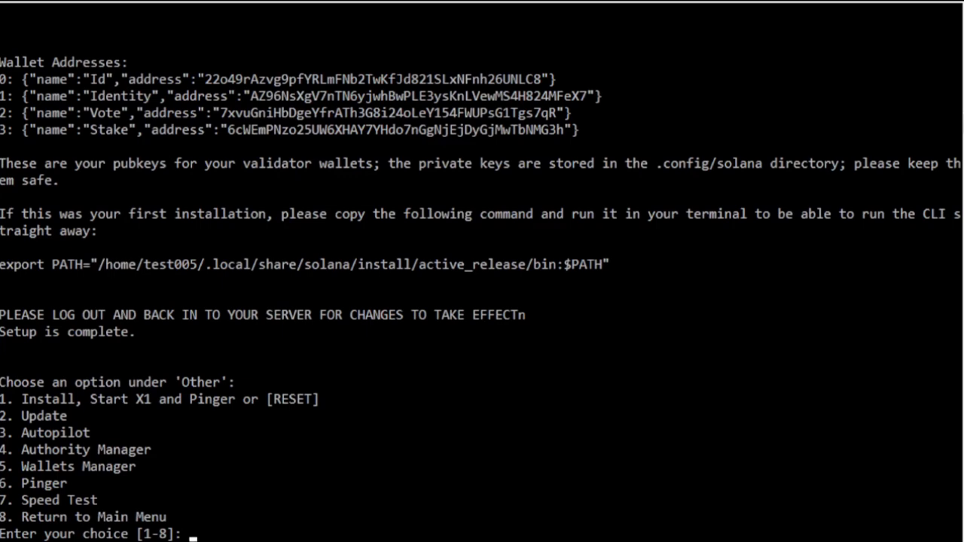
{"action": "type", "text": "8"}
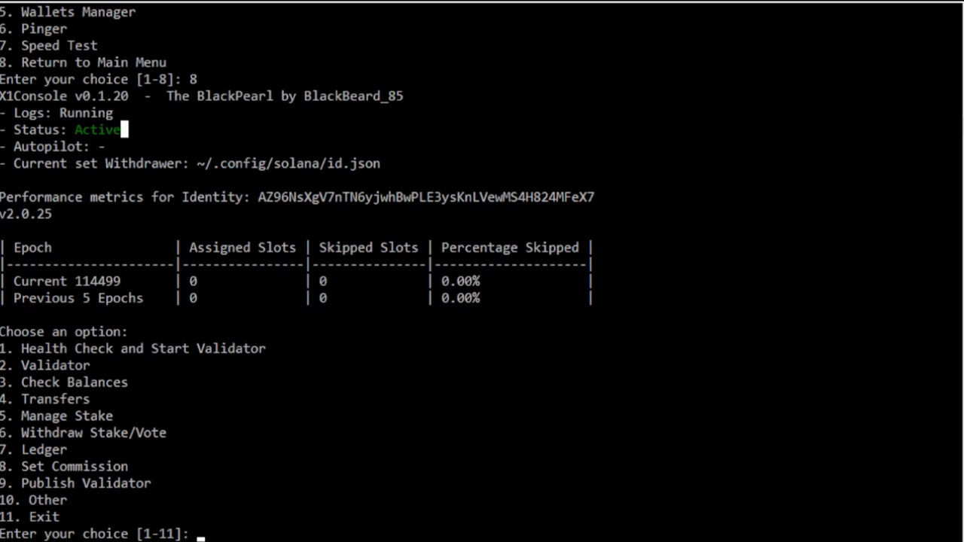
{"action": "type", "text": "11"}
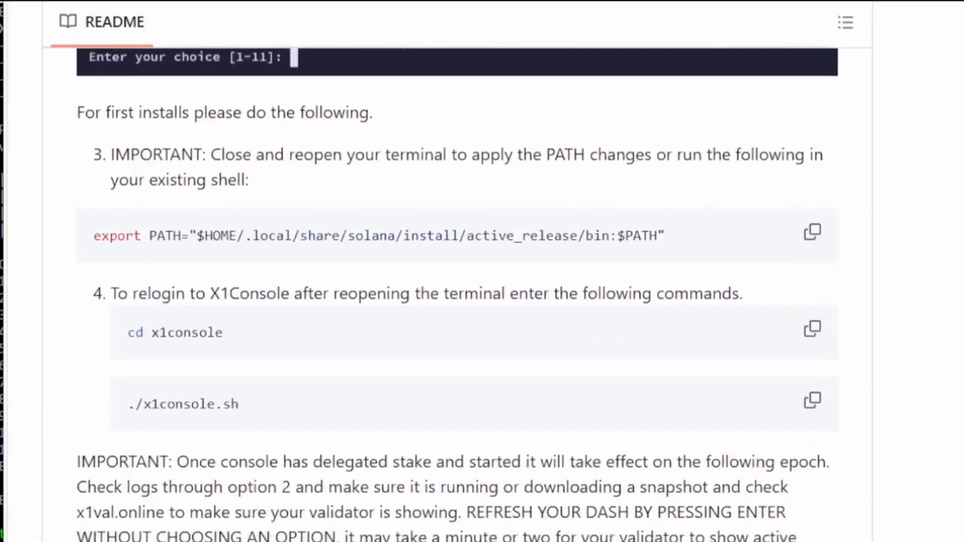
Step: Copy the README's PATH export for the Solana active_release bin and the console relogin commands
{"action": "scroll", "scroll_direction": "down", "scroll_amount": 3}
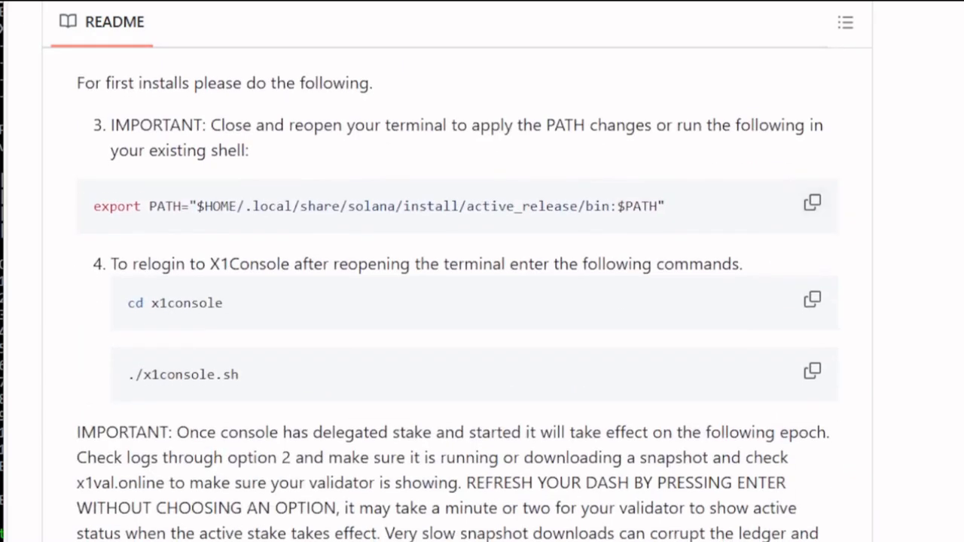
{"action": "left_click", "coordinate": [812, 203]}
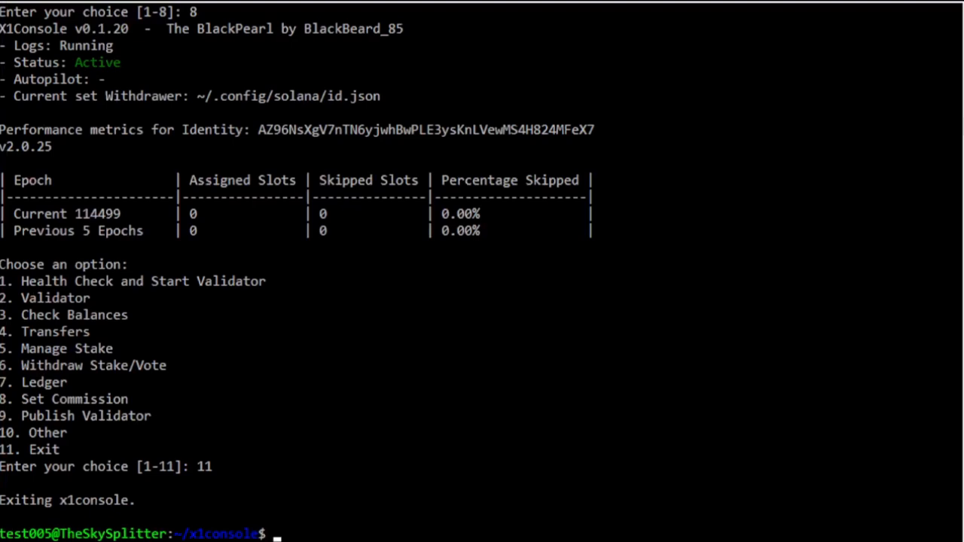
{"action": "type", "text": "export PATH=\"$HOME/.local/share/solana/install/active_release/bin:$PATH\""}
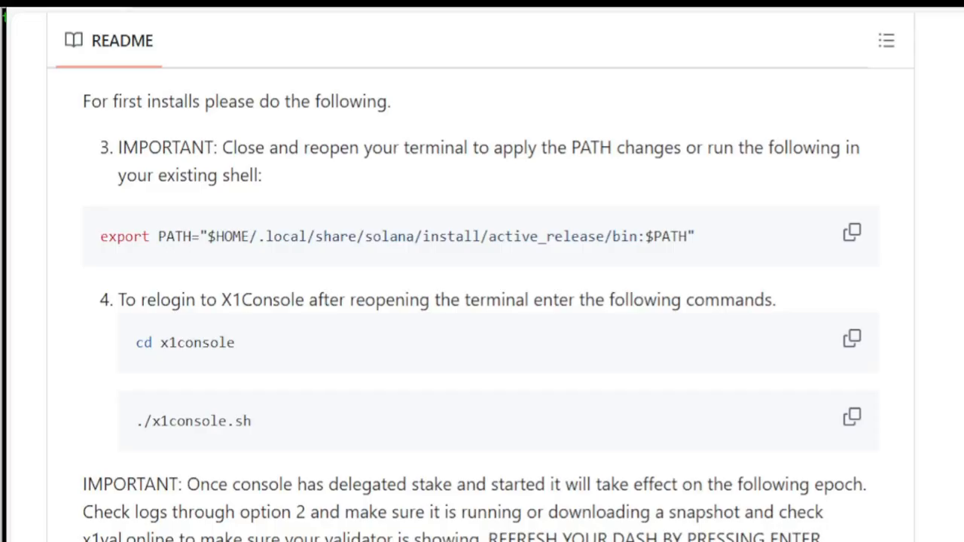
{"action": "left_click", "coordinate": [852, 338]}
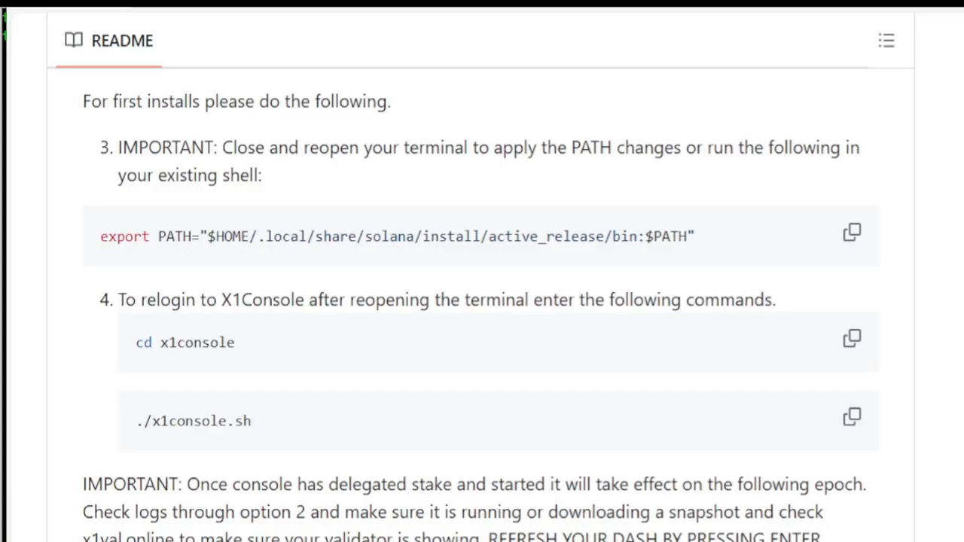
{"action": "left_click", "coordinate": [851, 417]}
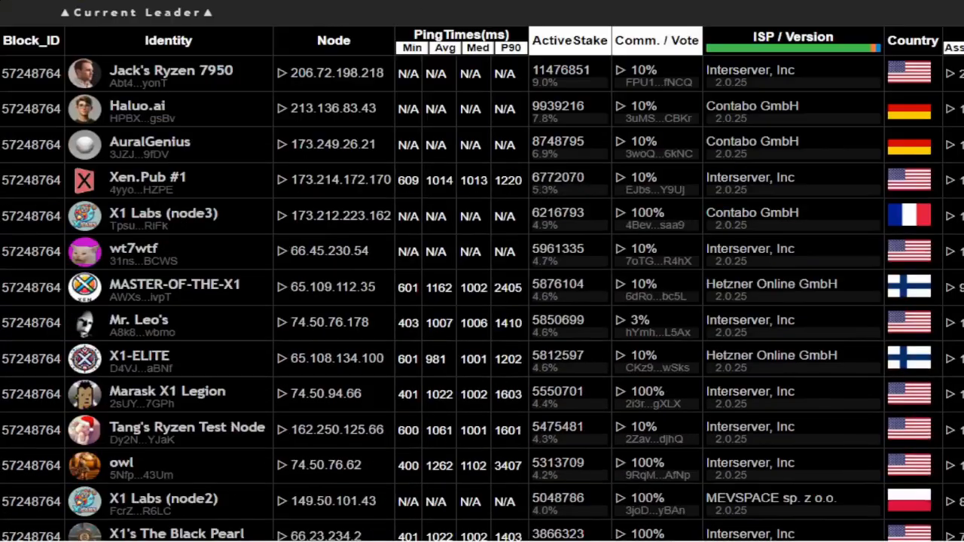
Step: Scroll the x1val.online validator table and select the AZ96 validator's name
{"action": "scroll", "scroll_direction": "down", "scroll_amount": 3}
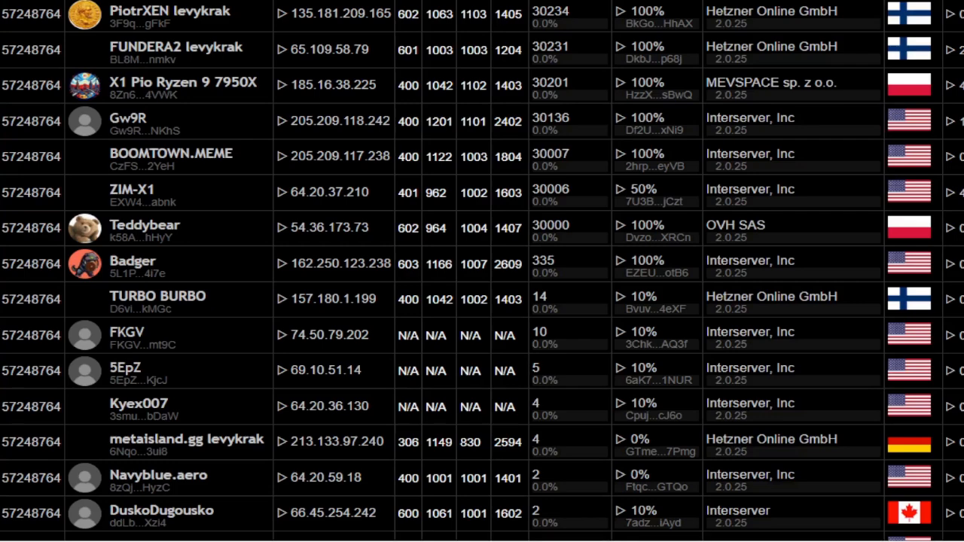
{"action": "scroll", "scroll_direction": "down", "scroll_amount": 3}
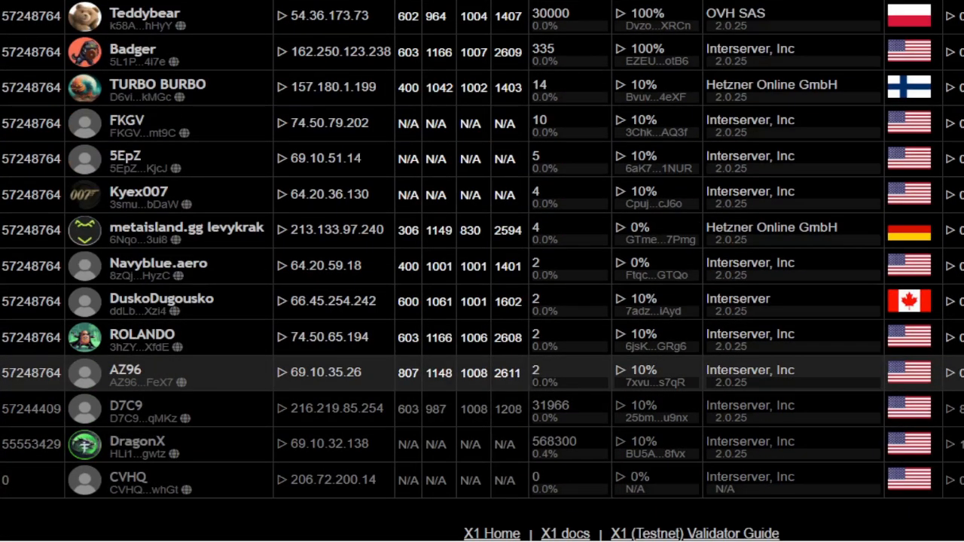
{"action": "double_click", "coordinate": [125, 370]}
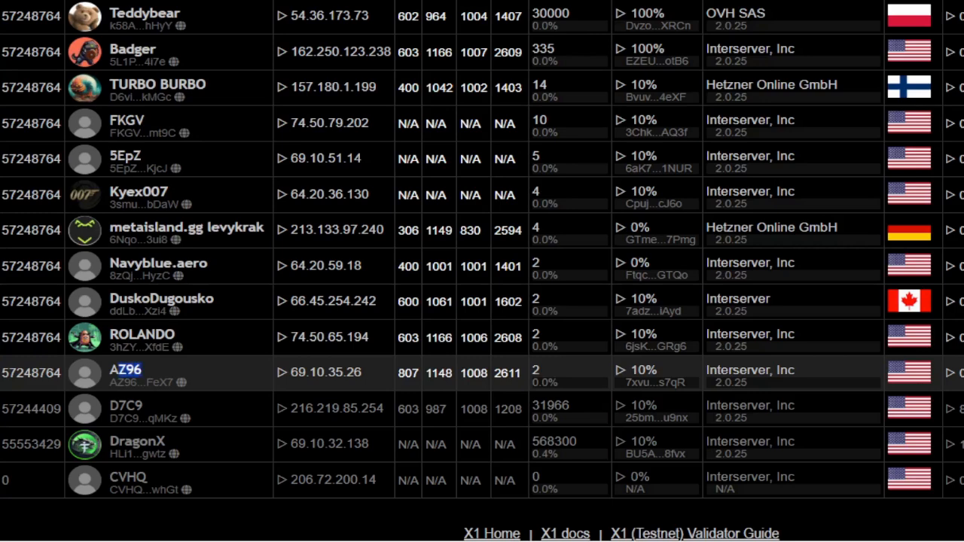